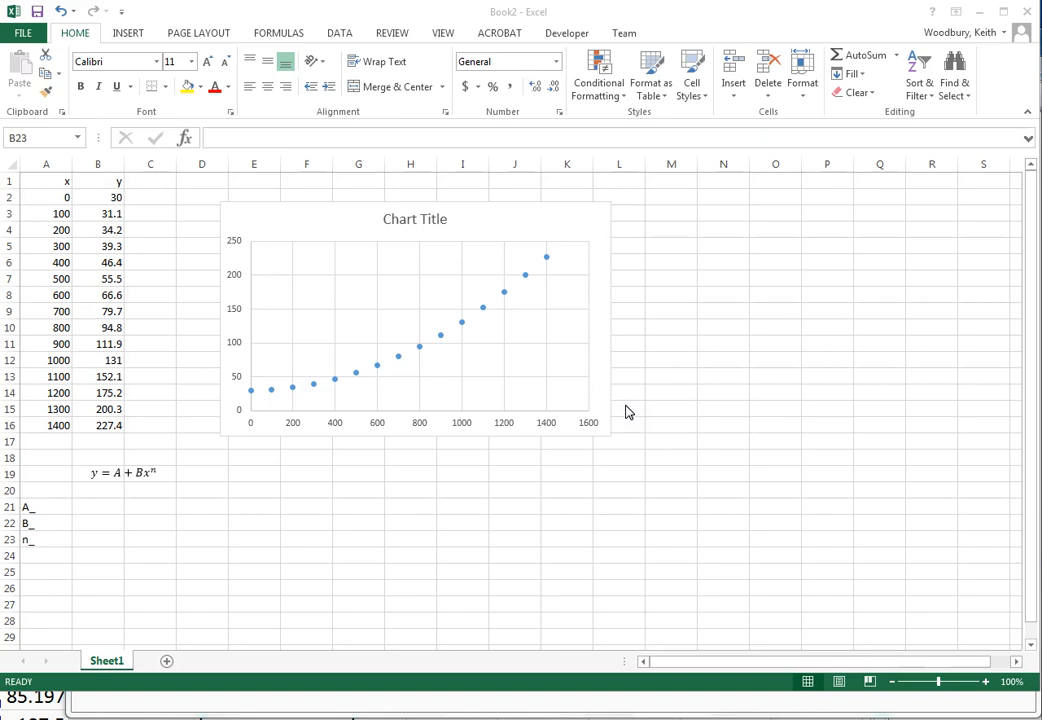
pyautogui.moveTo(625, 414)
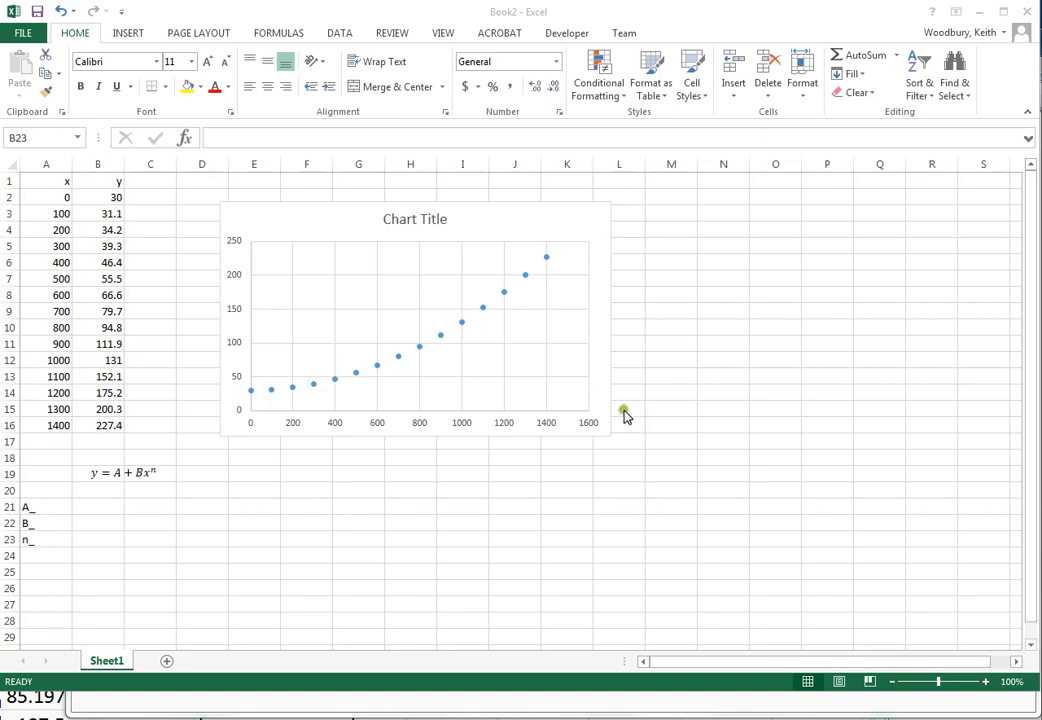
pyautogui.moveTo(617, 420)
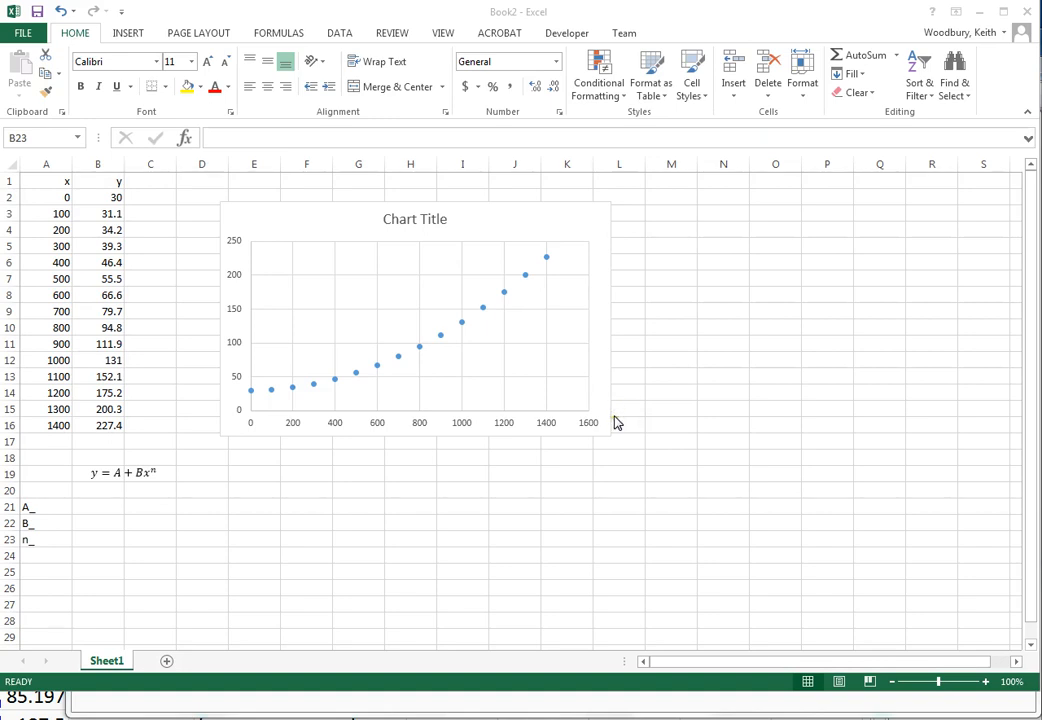
pyautogui.moveTo(437, 412)
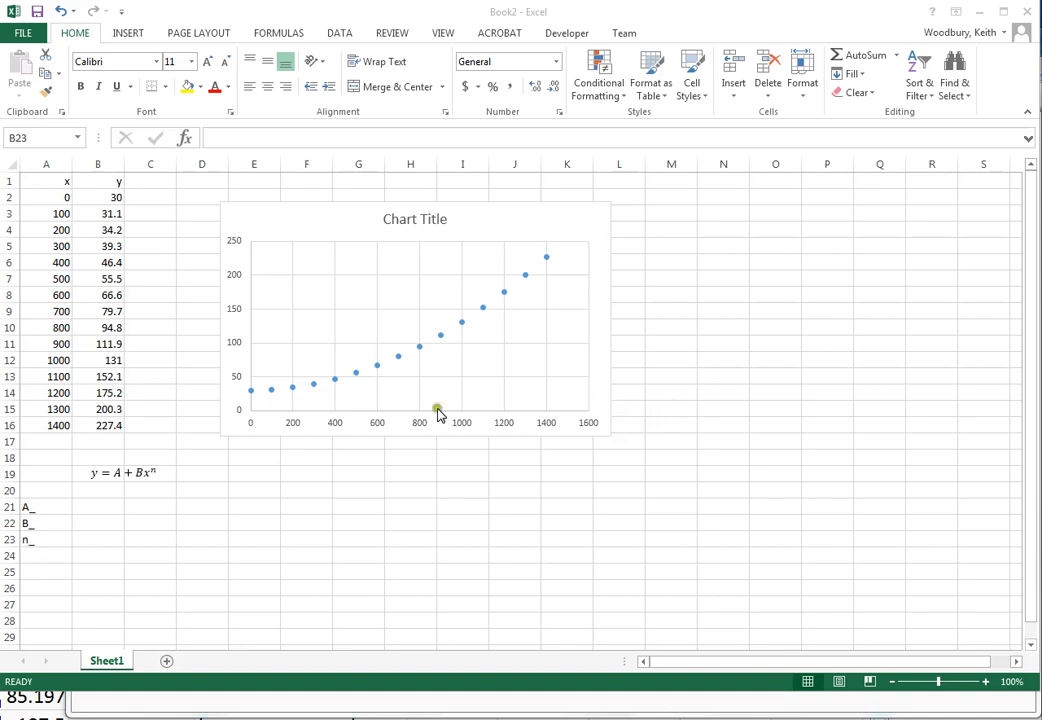
pyautogui.moveTo(117, 485)
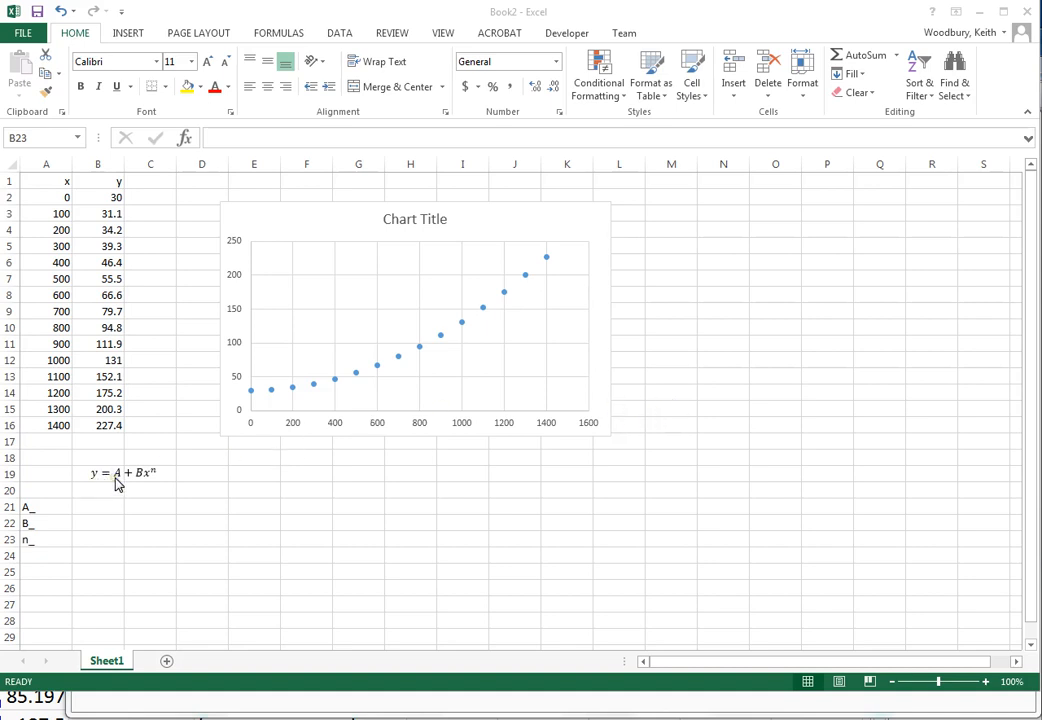
pyautogui.moveTo(95, 483)
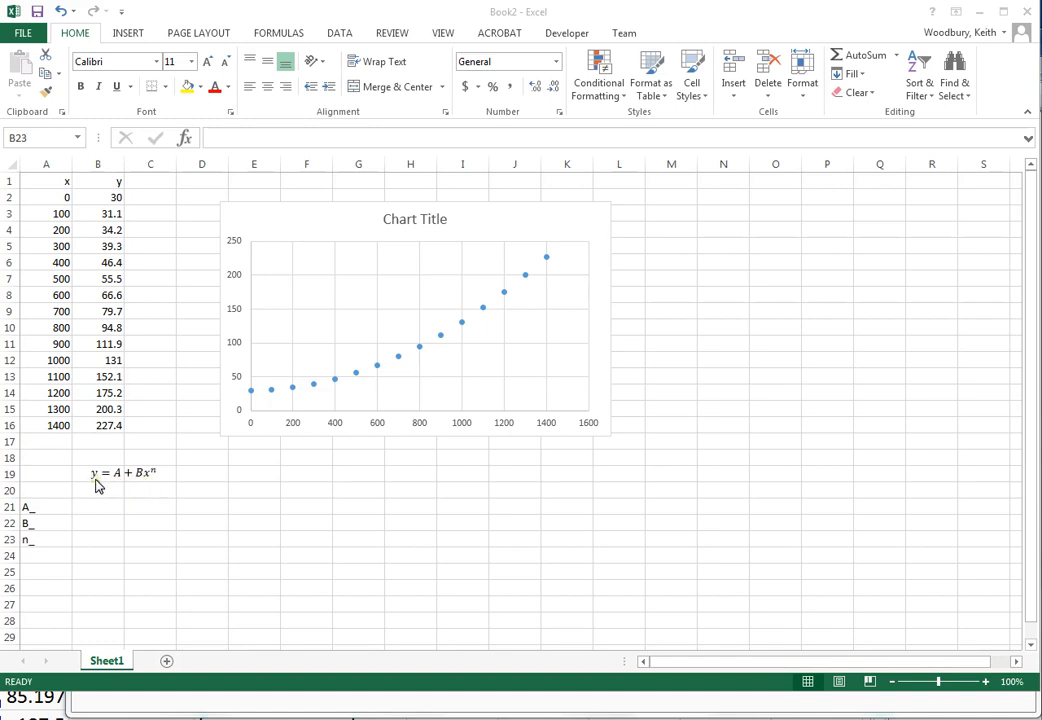
pyautogui.moveTo(122, 486)
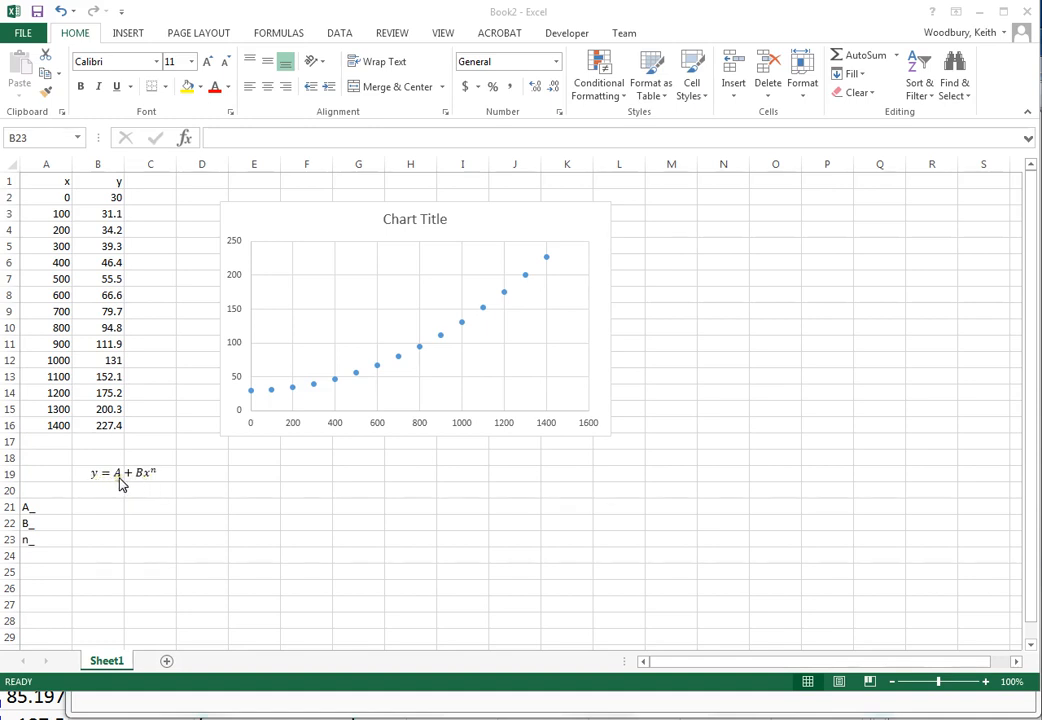
pyautogui.moveTo(140, 483)
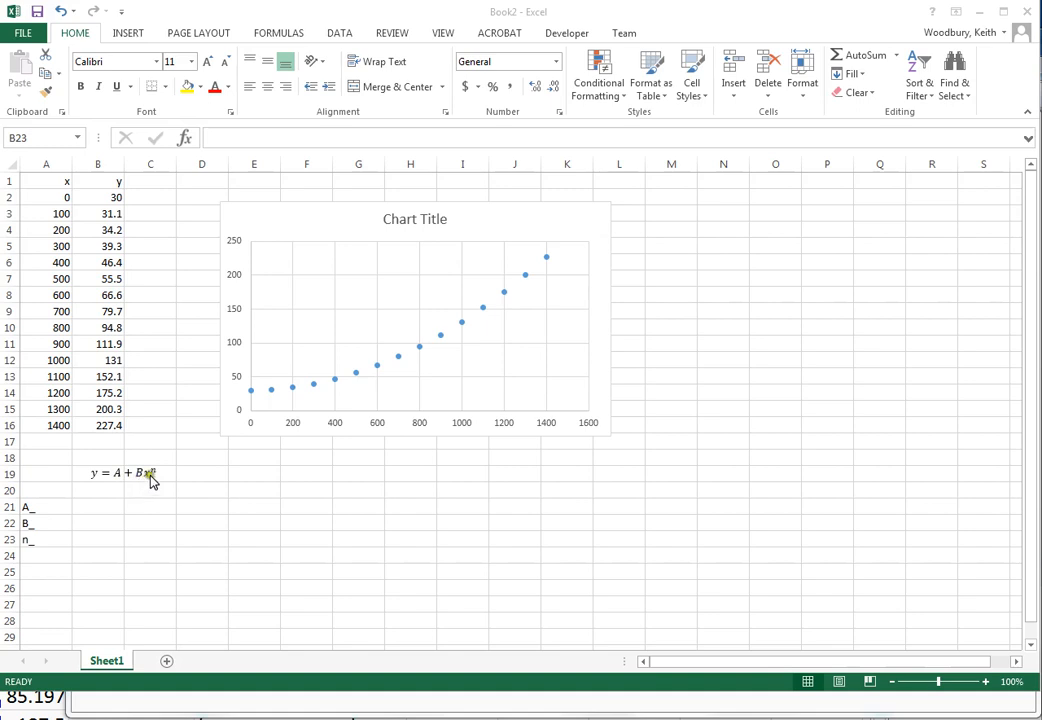
pyautogui.moveTo(120, 485)
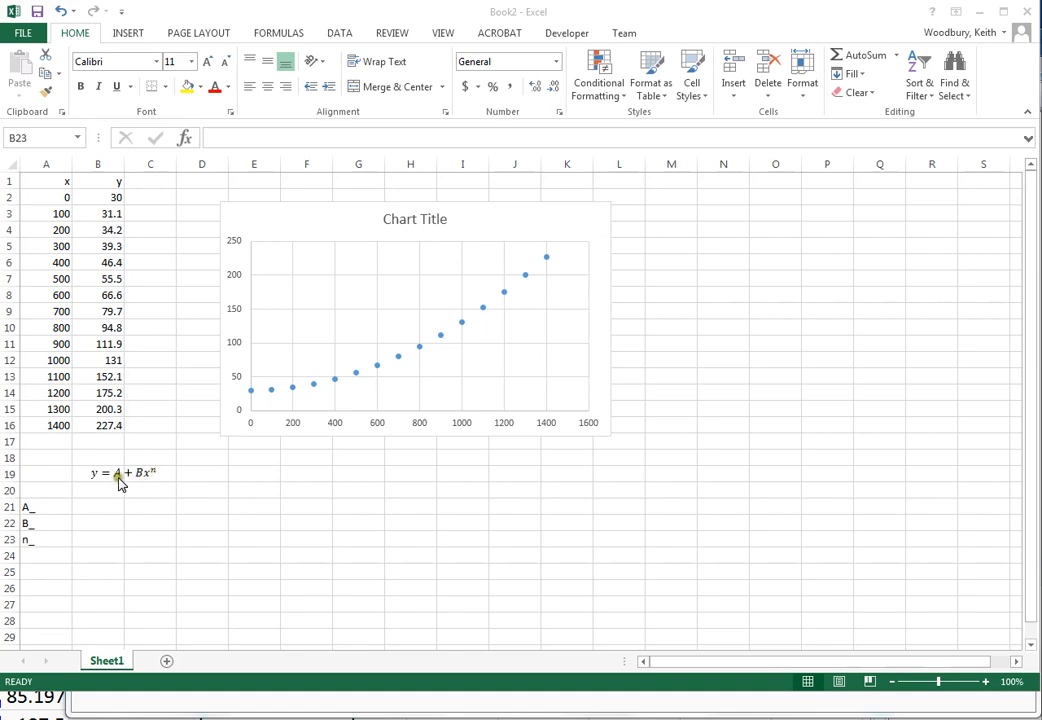
pyautogui.moveTo(141, 485)
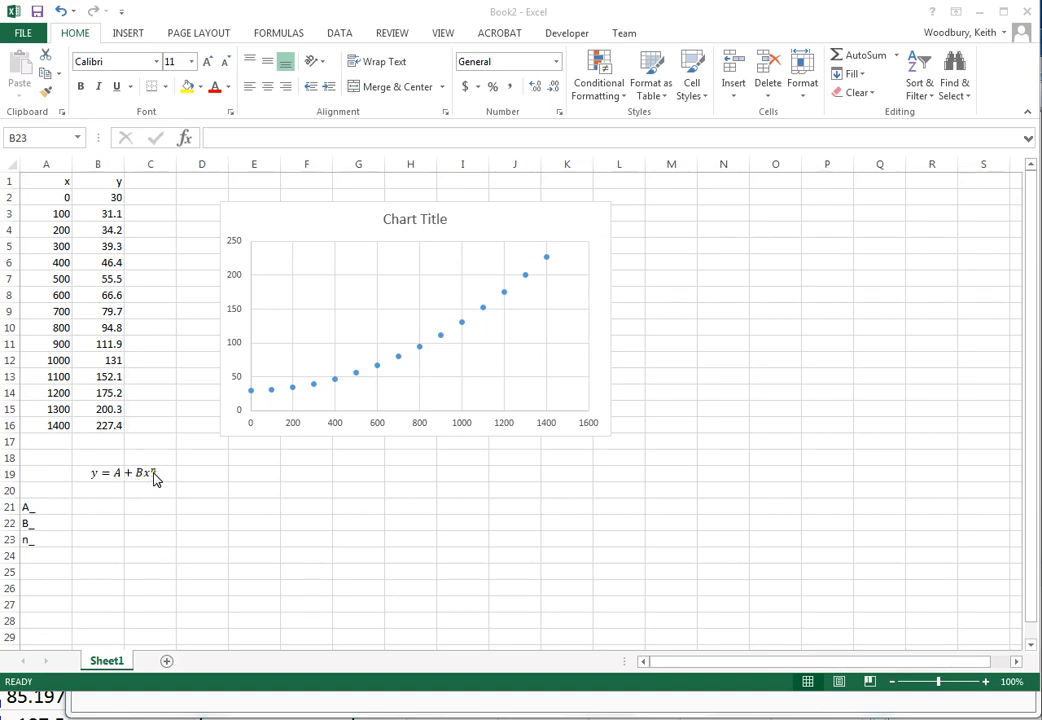
pyautogui.moveTo(324, 351)
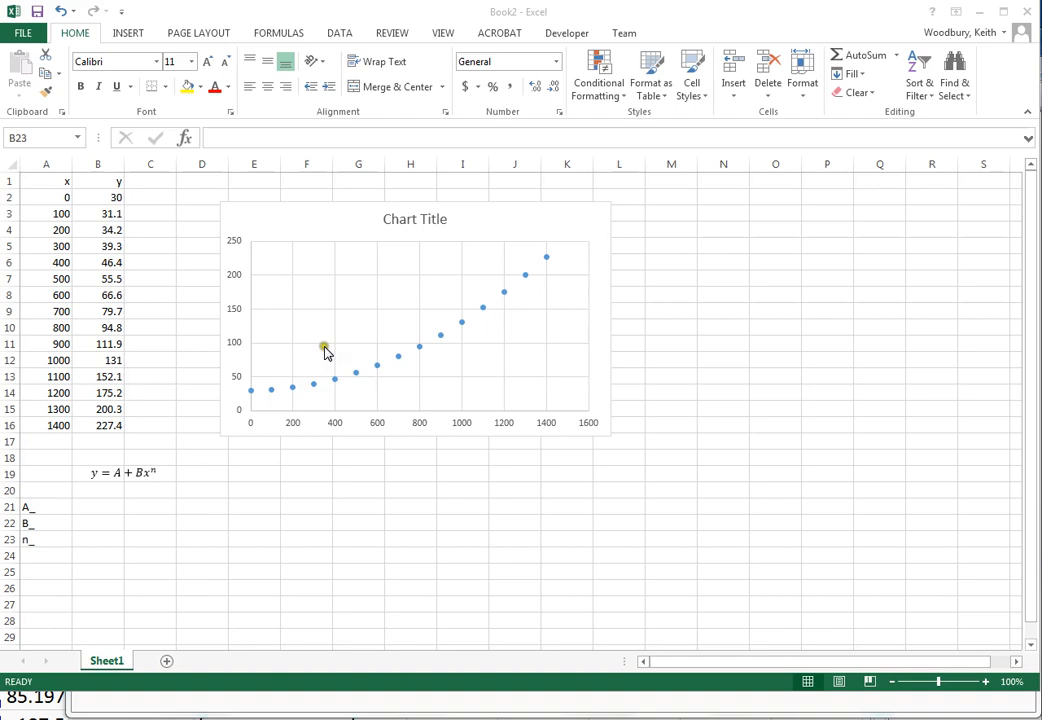
pyautogui.moveTo(397, 363)
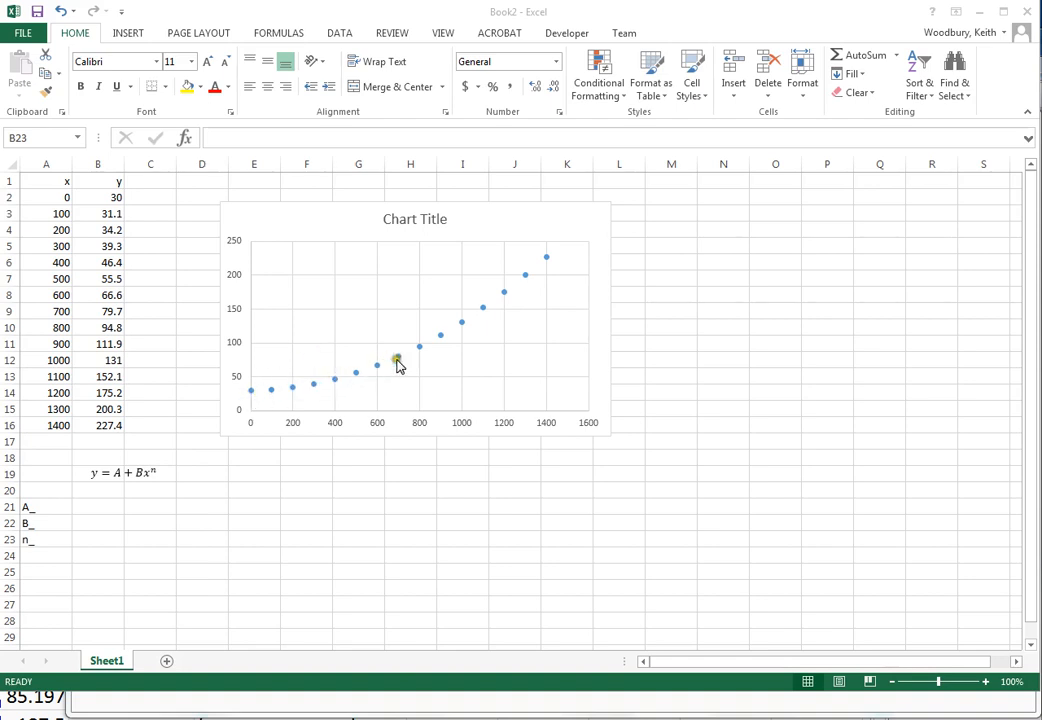
pyautogui.moveTo(515, 295)
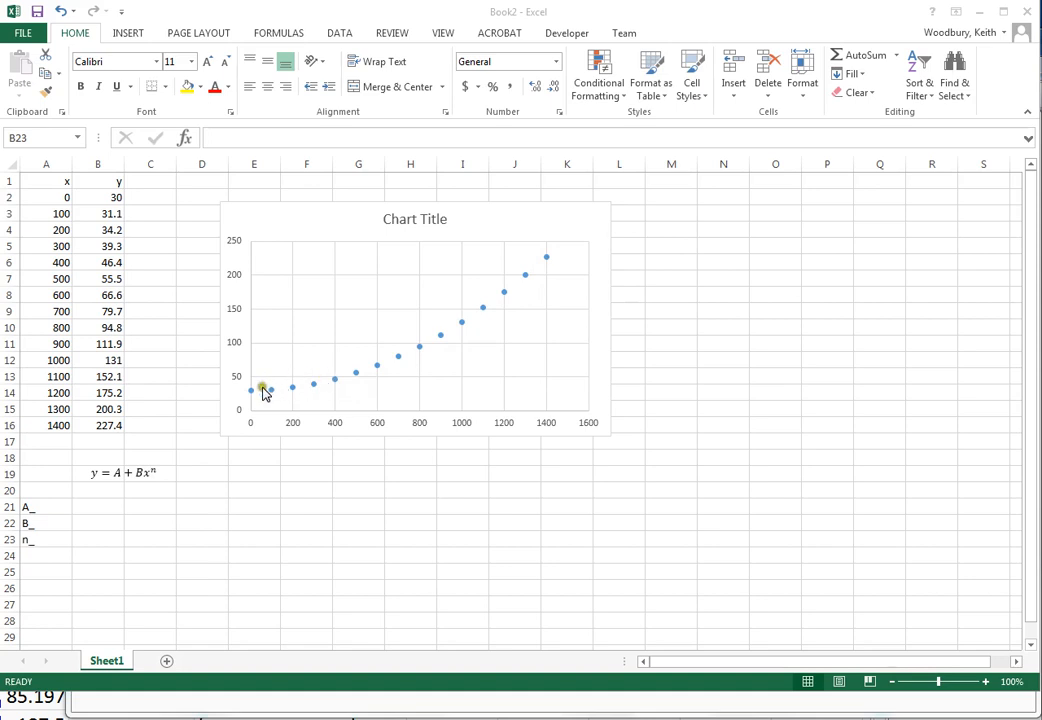
pyautogui.moveTo(531, 275)
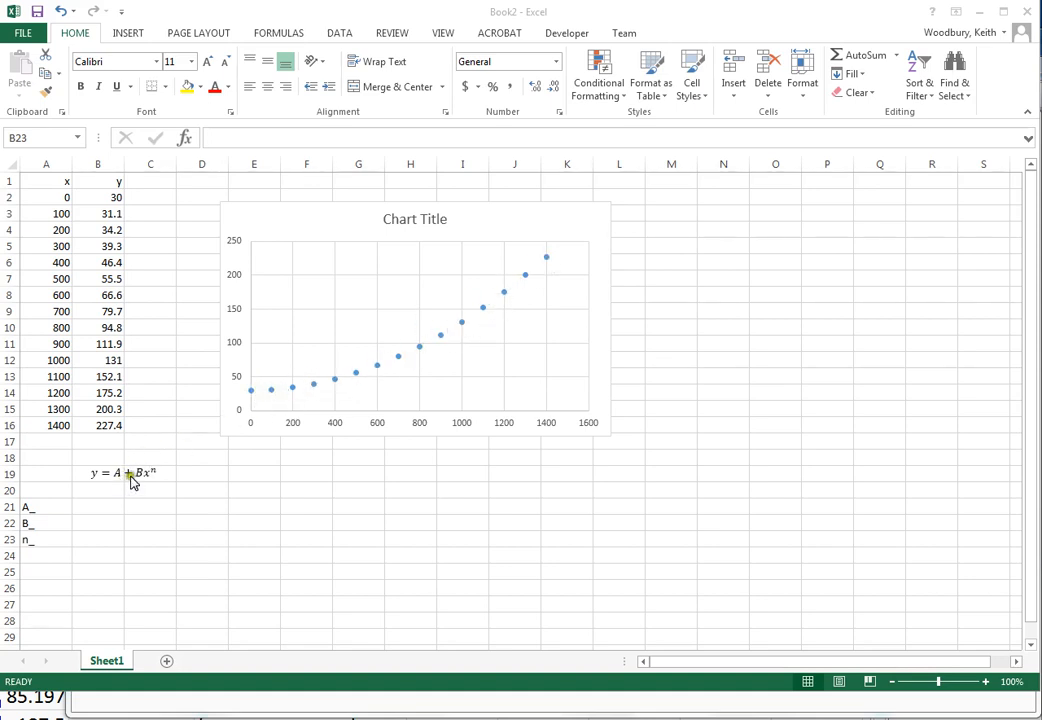
pyautogui.moveTo(100, 483)
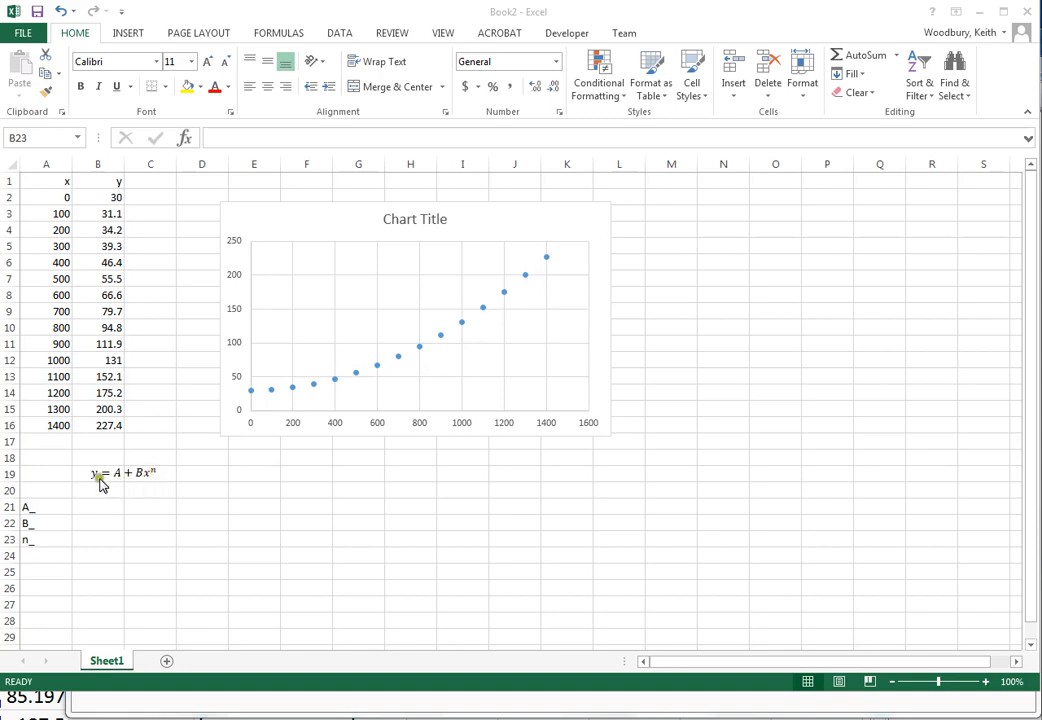
pyautogui.moveTo(52, 330)
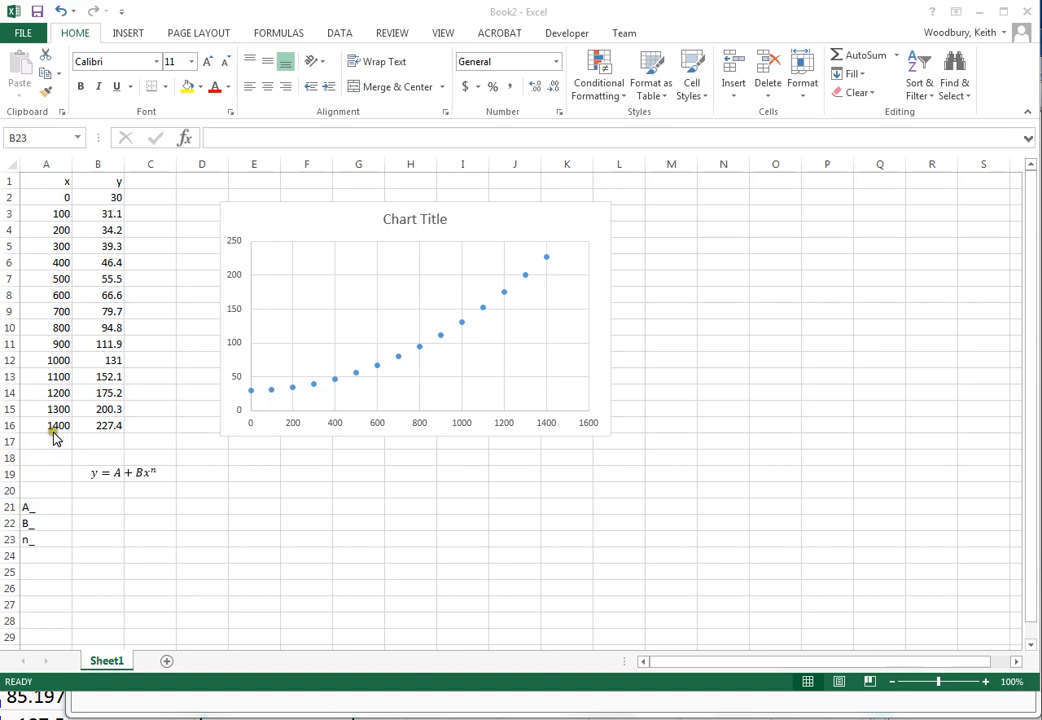
pyautogui.moveTo(145, 275)
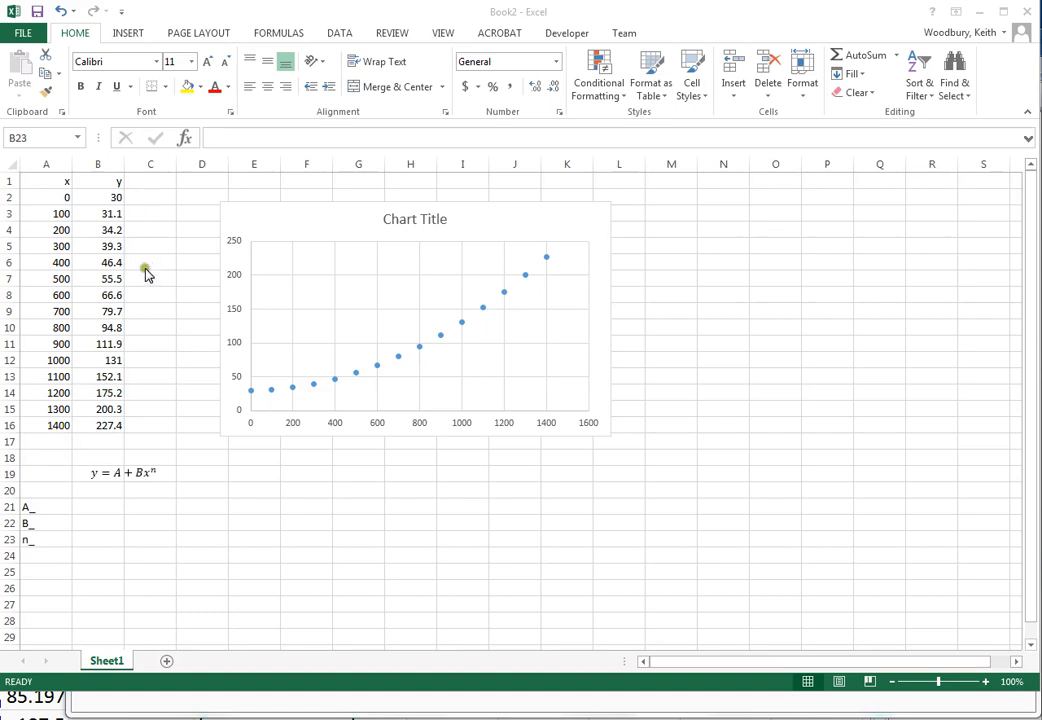
pyautogui.moveTo(116, 430)
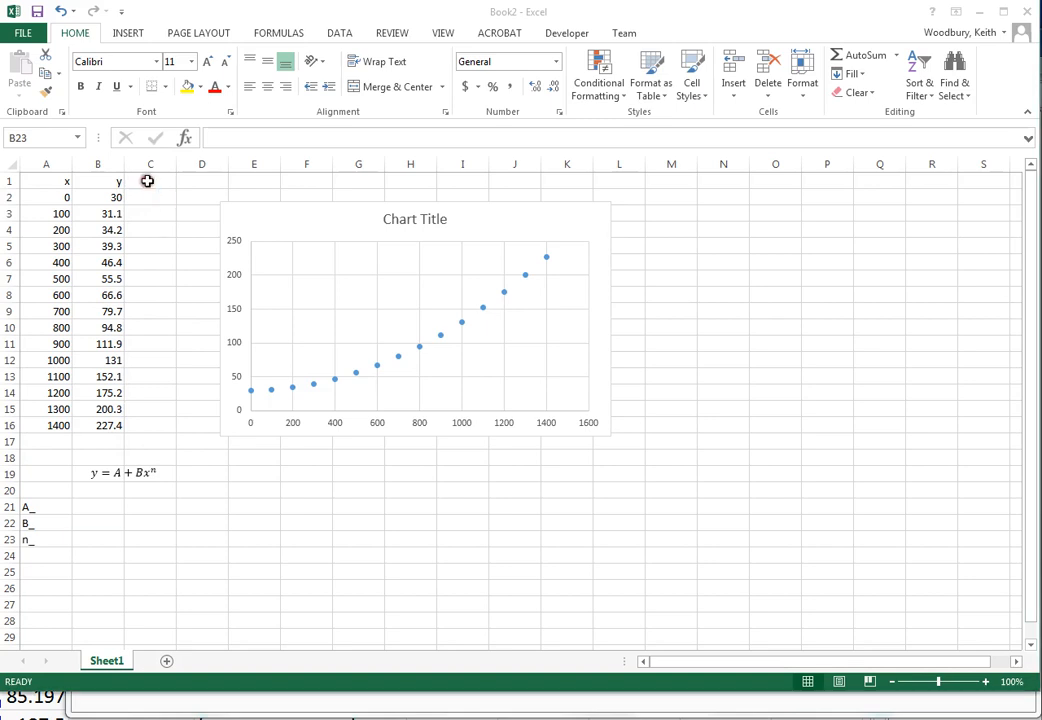
# Step: Add the heading Y_model in cell C1
pyautogui.click(150, 181)
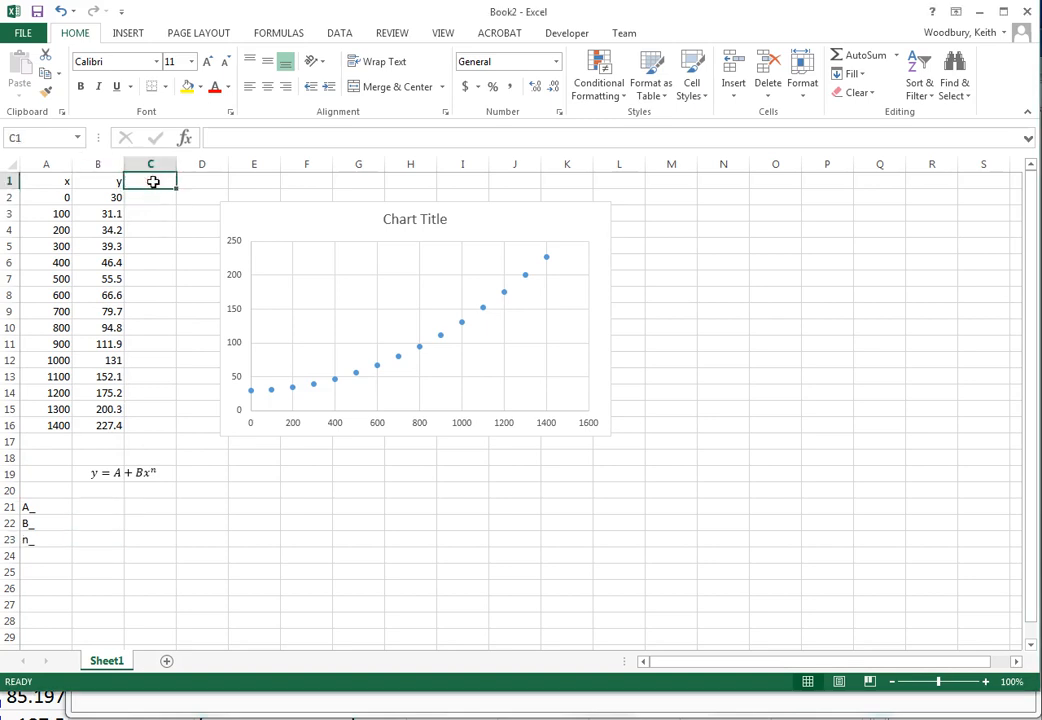
pyautogui.write('Y_m')
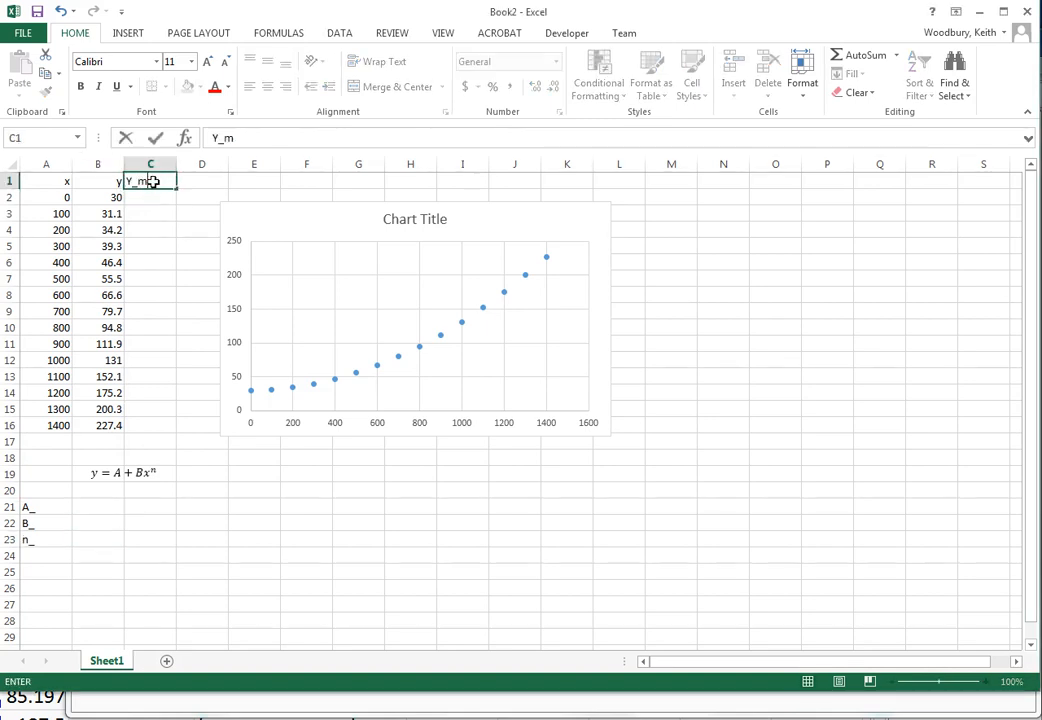
pyautogui.write('odel')
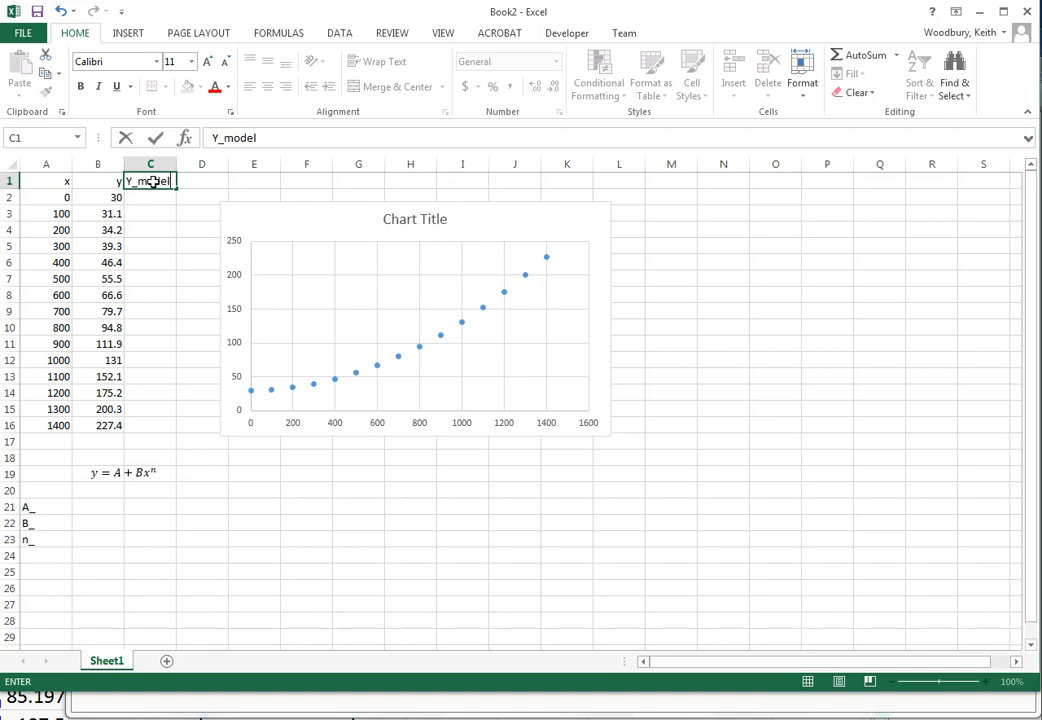
pyautogui.press('Return')
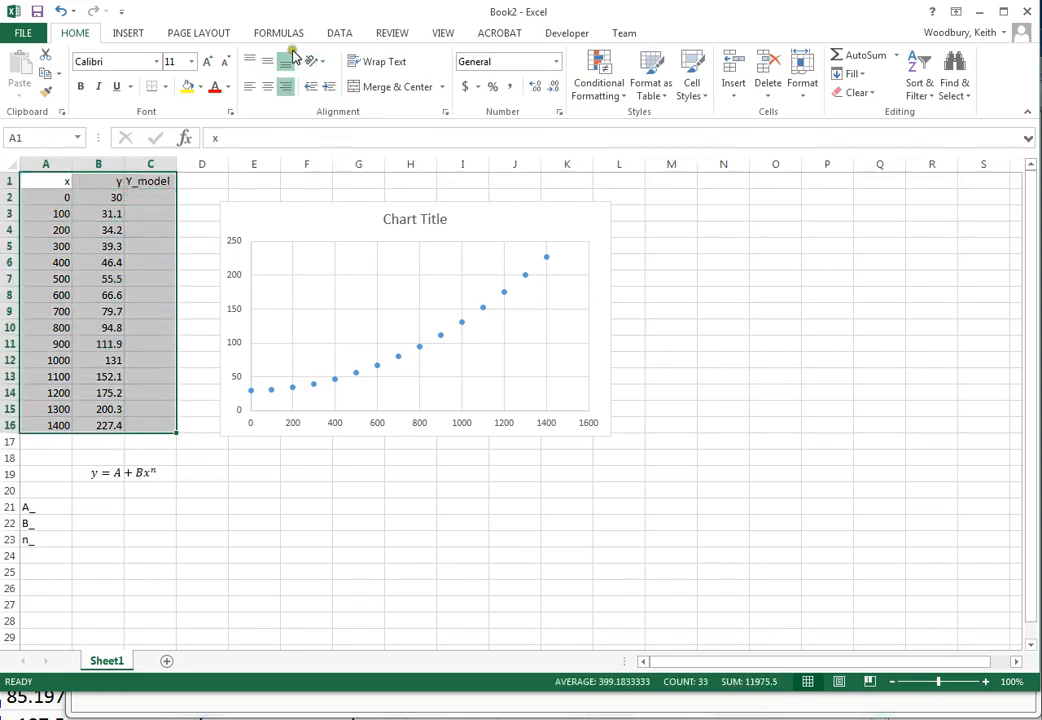
# Step: Create names from the A1:C16 top-row headings and the A21:B23 left-column labels
pyautogui.click(278, 32)
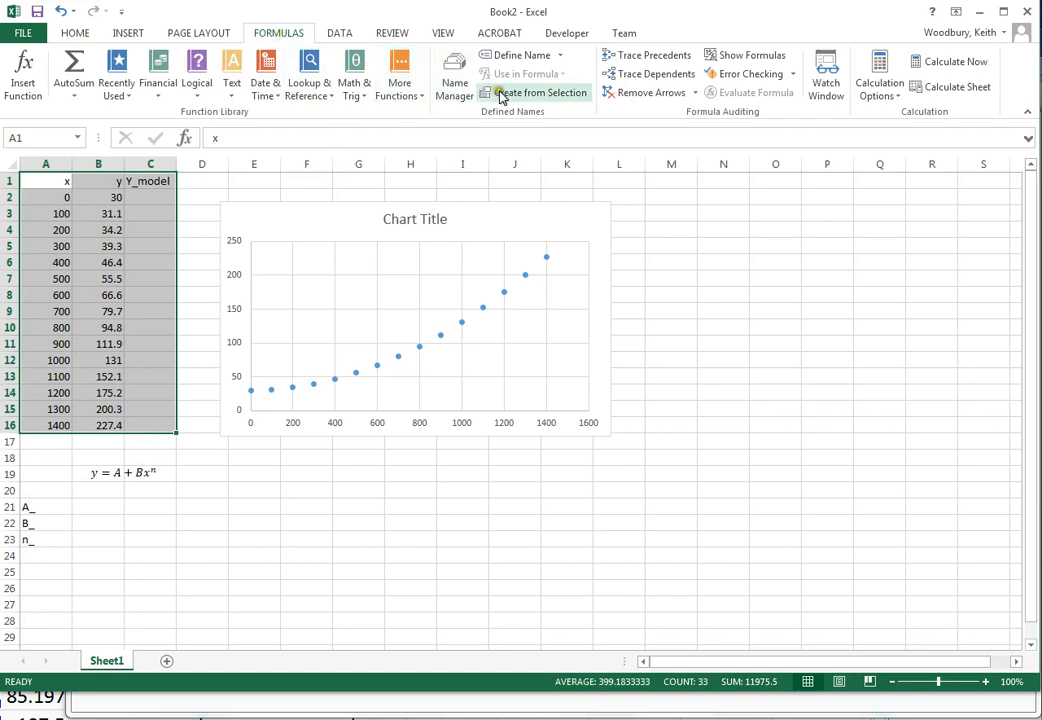
pyautogui.click(540, 92)
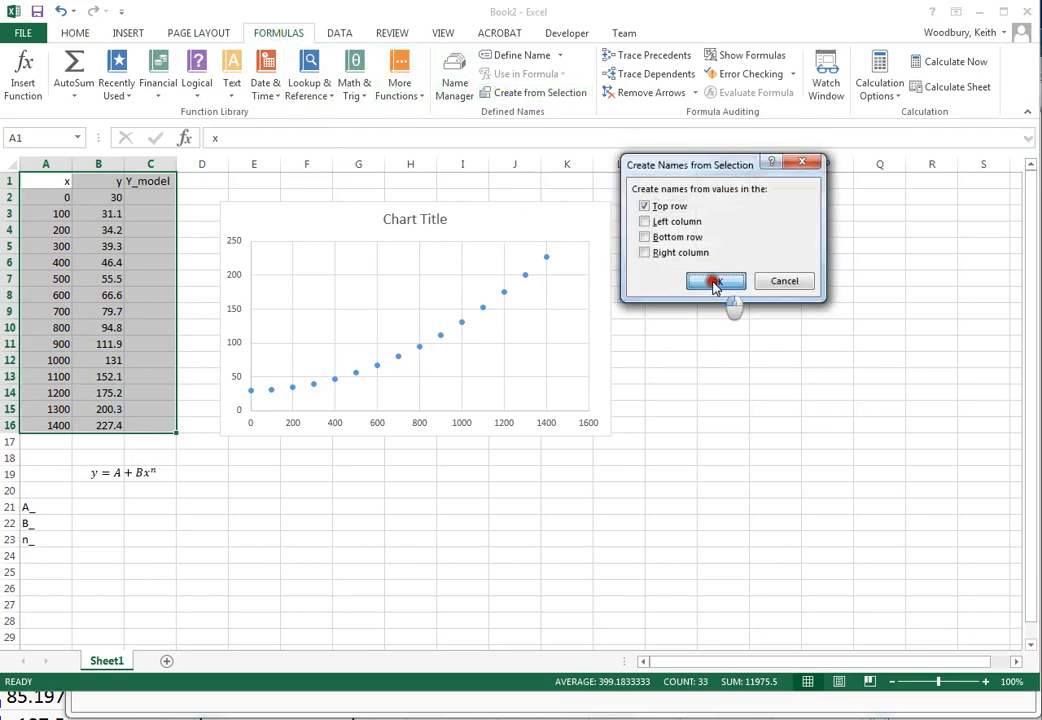
pyautogui.click(715, 281)
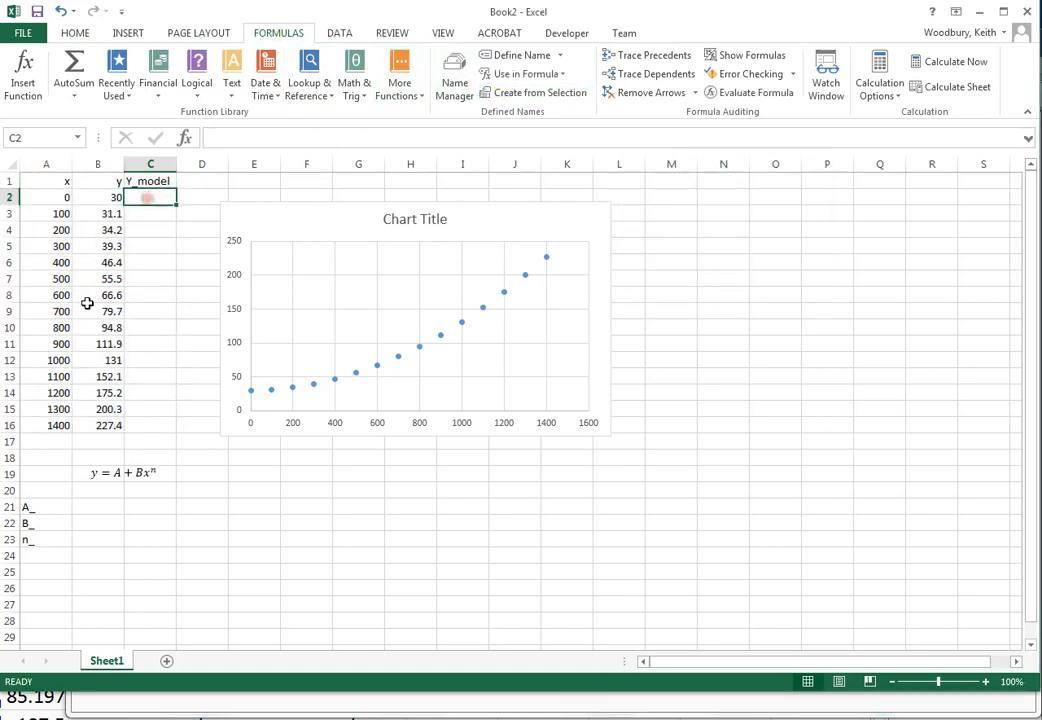
pyautogui.moveTo(27, 507); pyautogui.dragTo(97, 539)
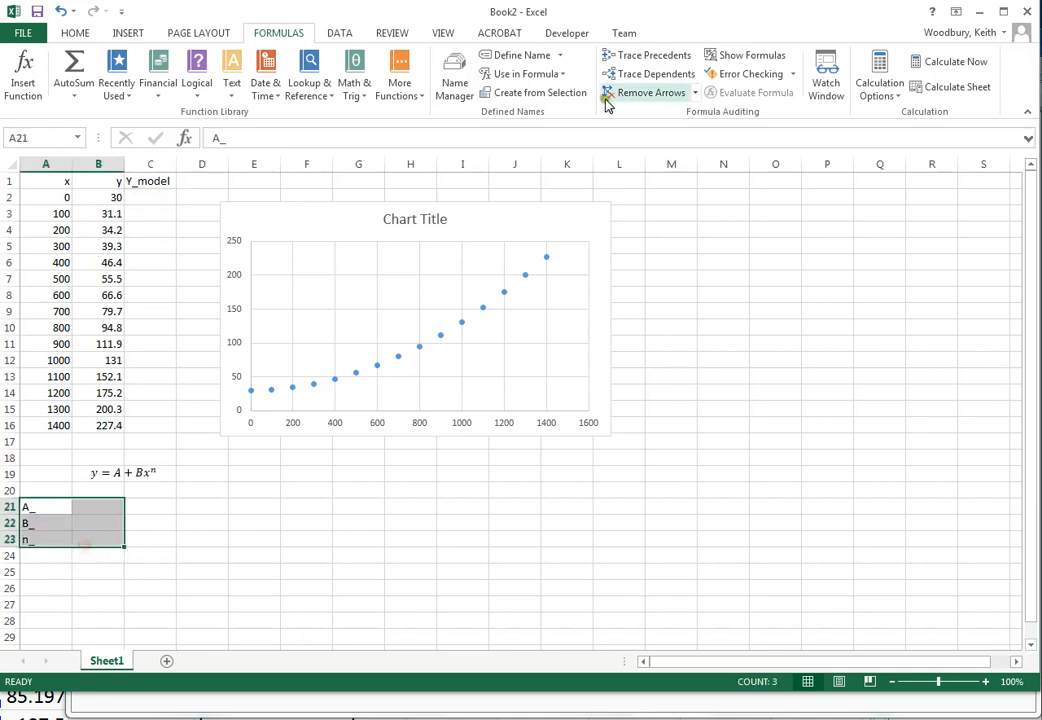
pyautogui.click(534, 92)
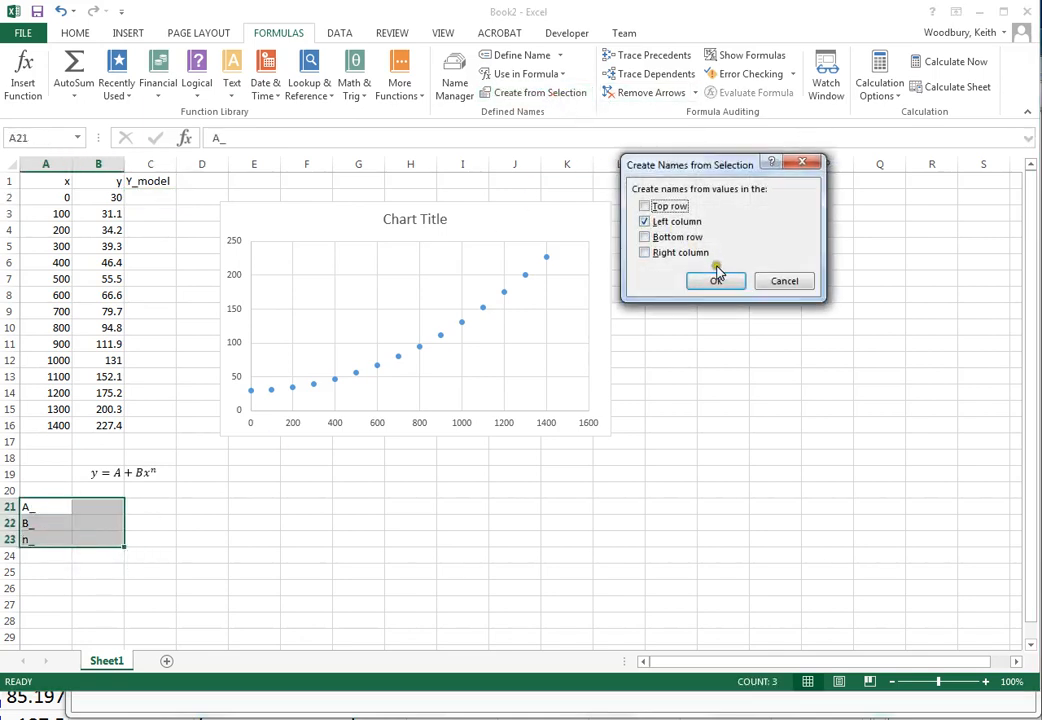
pyautogui.click(715, 280)
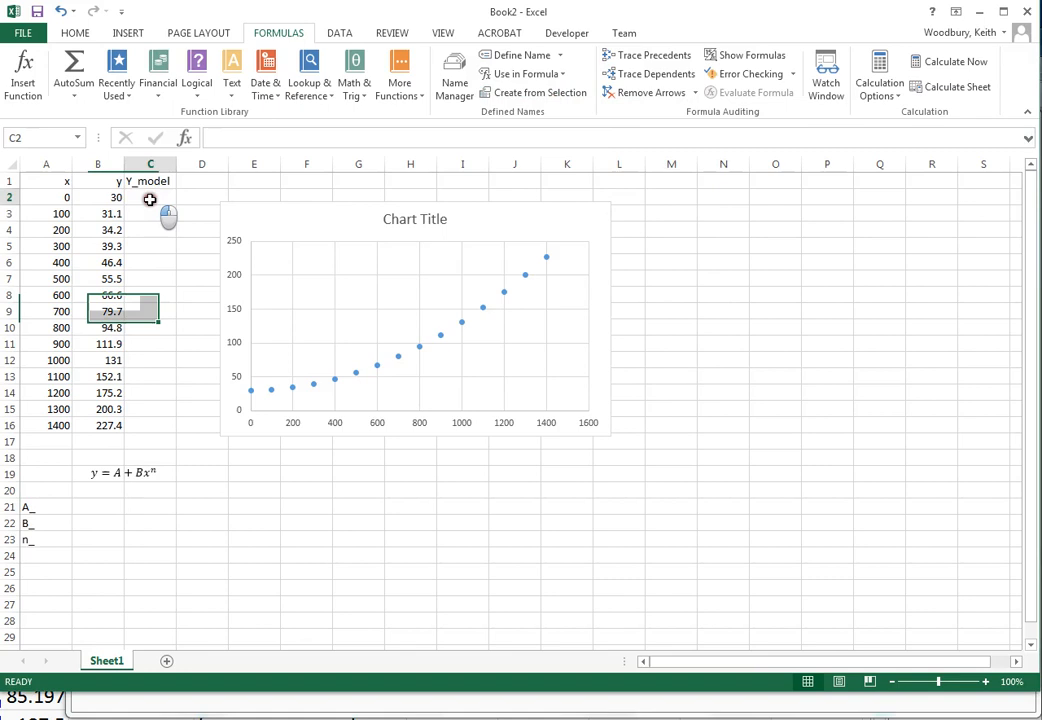
# Step: Enter =A_+B_*x^n_ in C2 and put 1 in the A_, B_, n_ cells
pyautogui.write('=A')
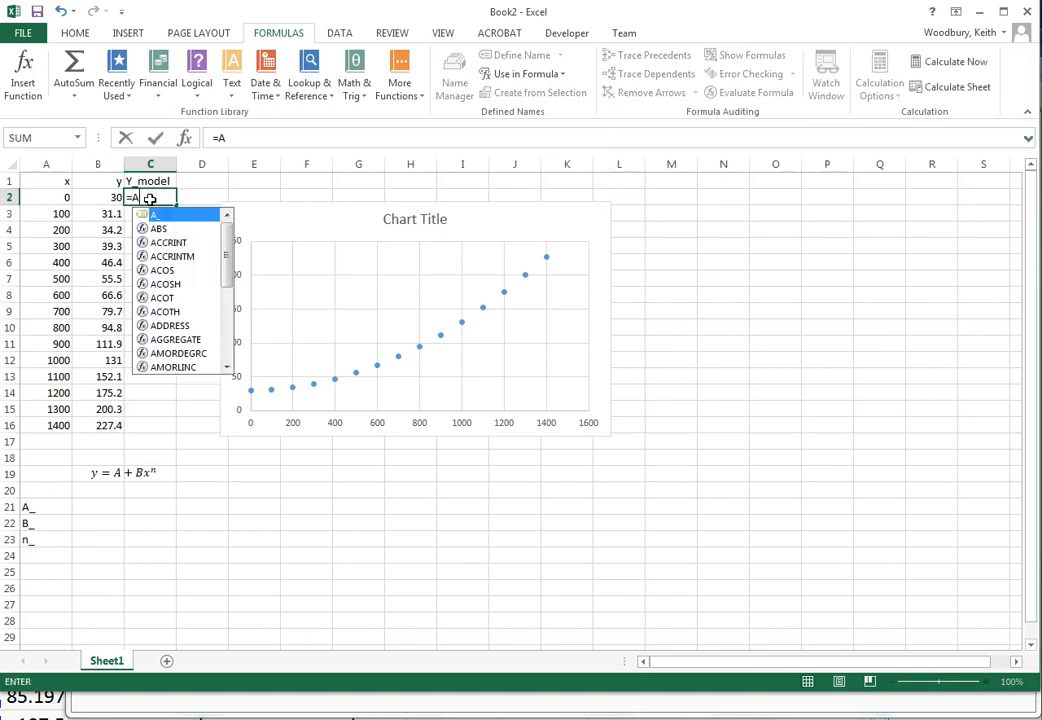
pyautogui.write('+B_')
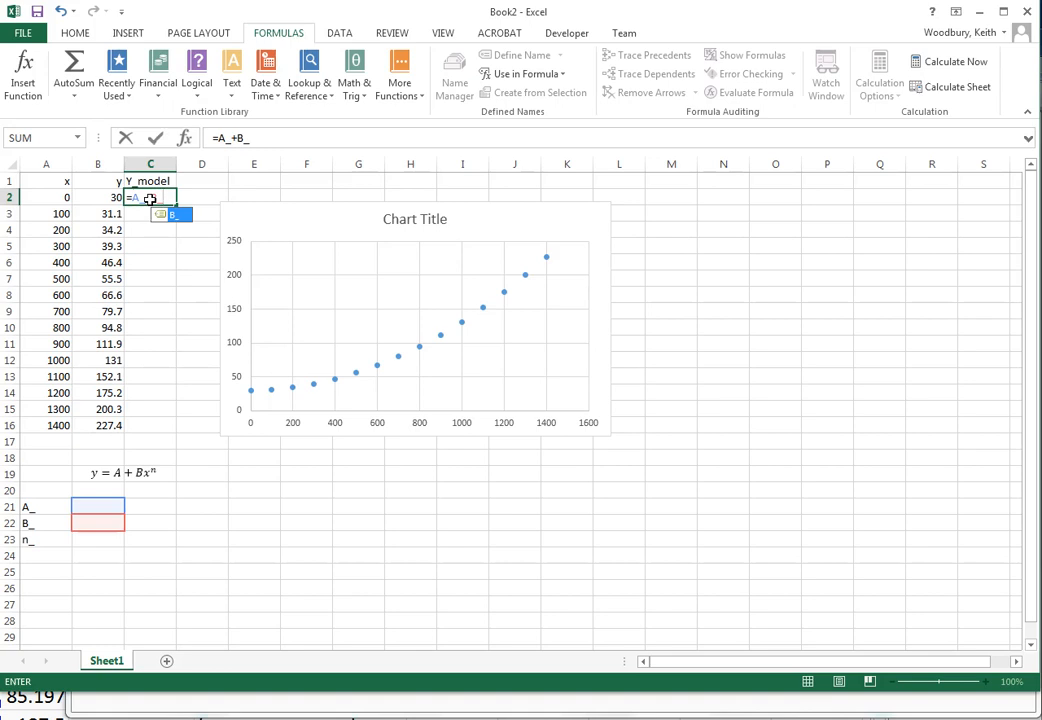
pyautogui.write('*')
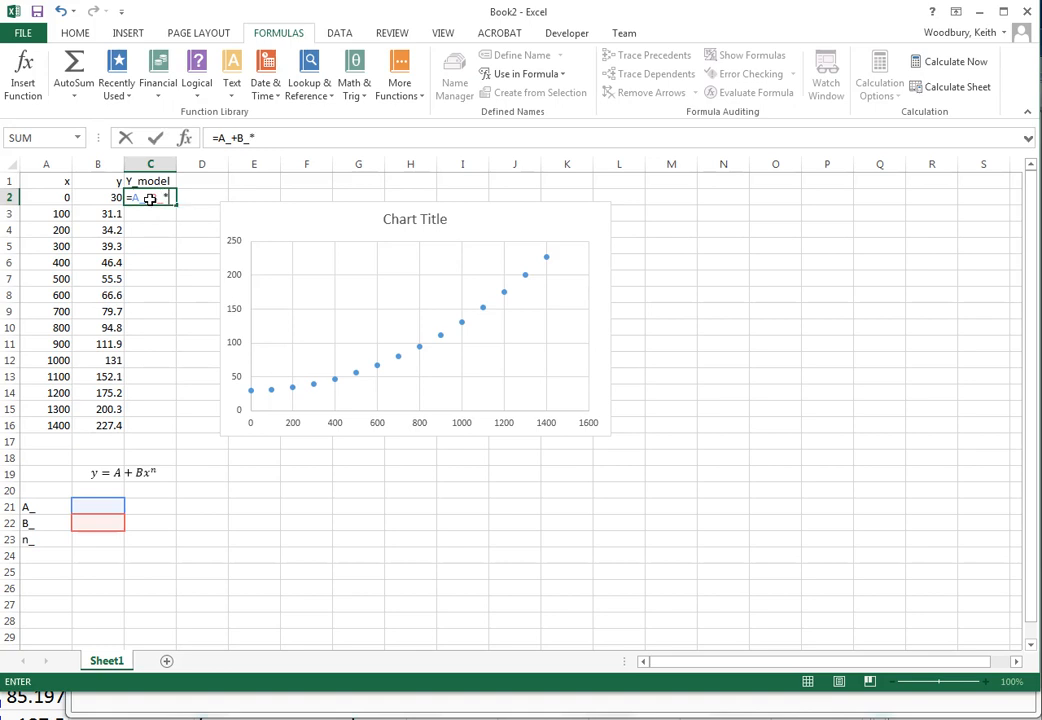
pyautogui.write('x')
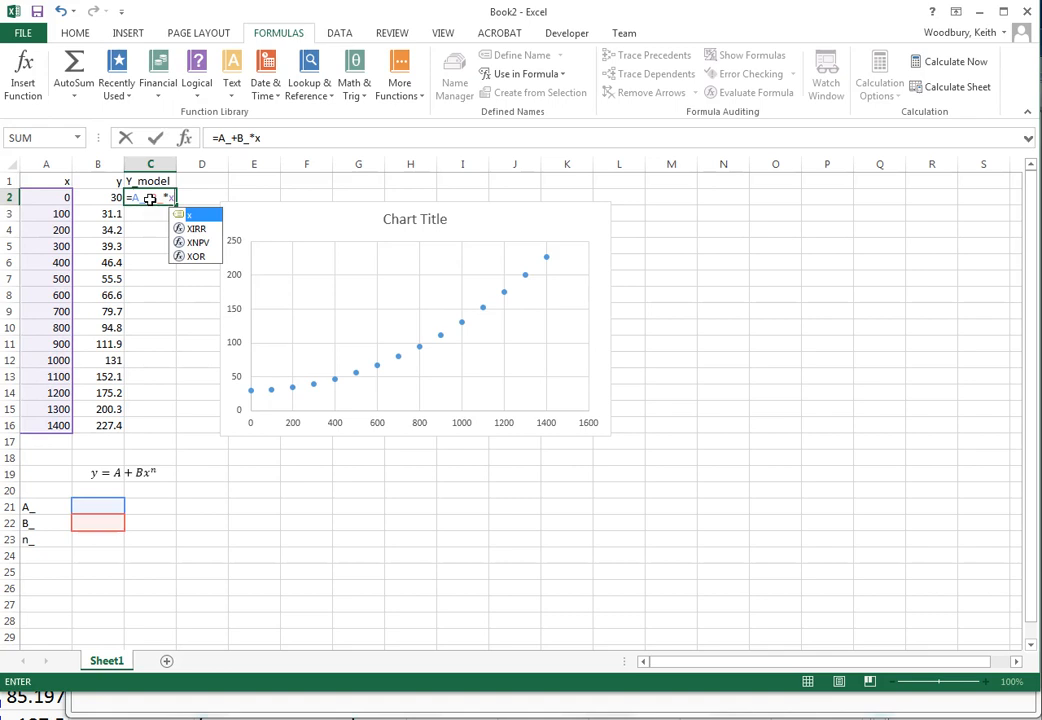
pyautogui.write('^')
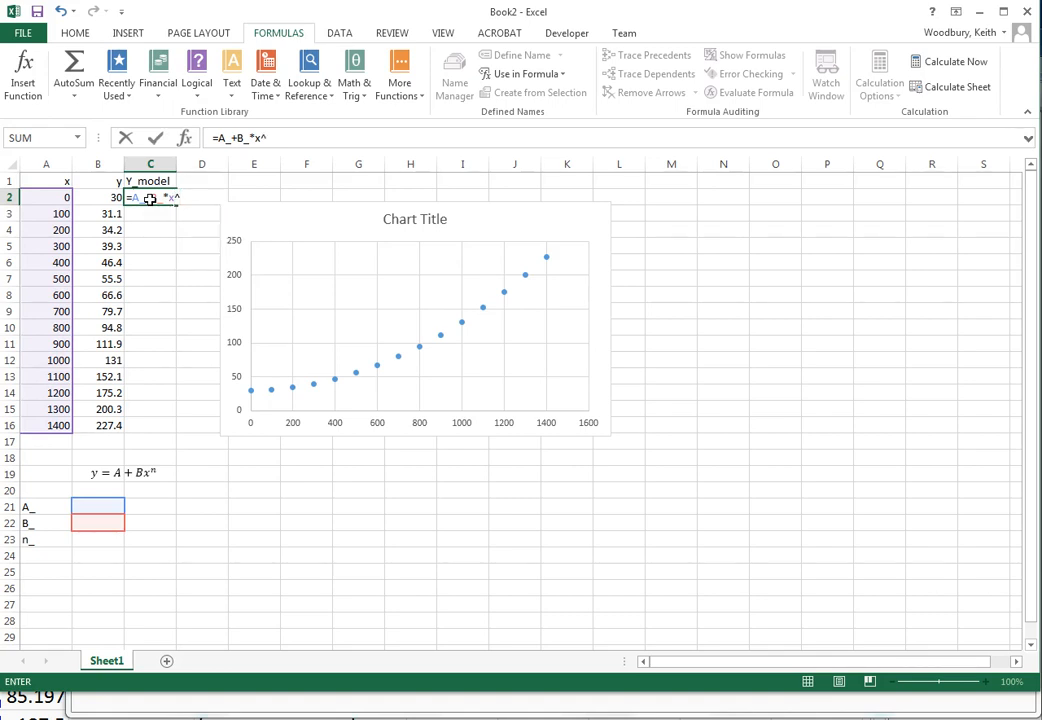
pyautogui.write('n_')
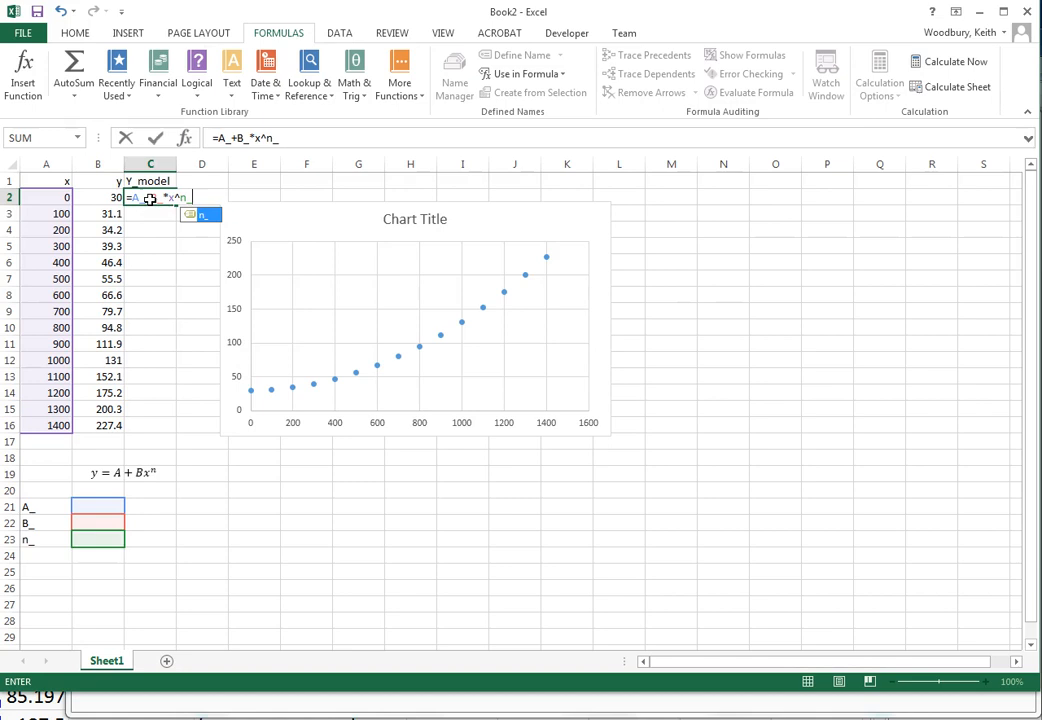
pyautogui.press('Return')
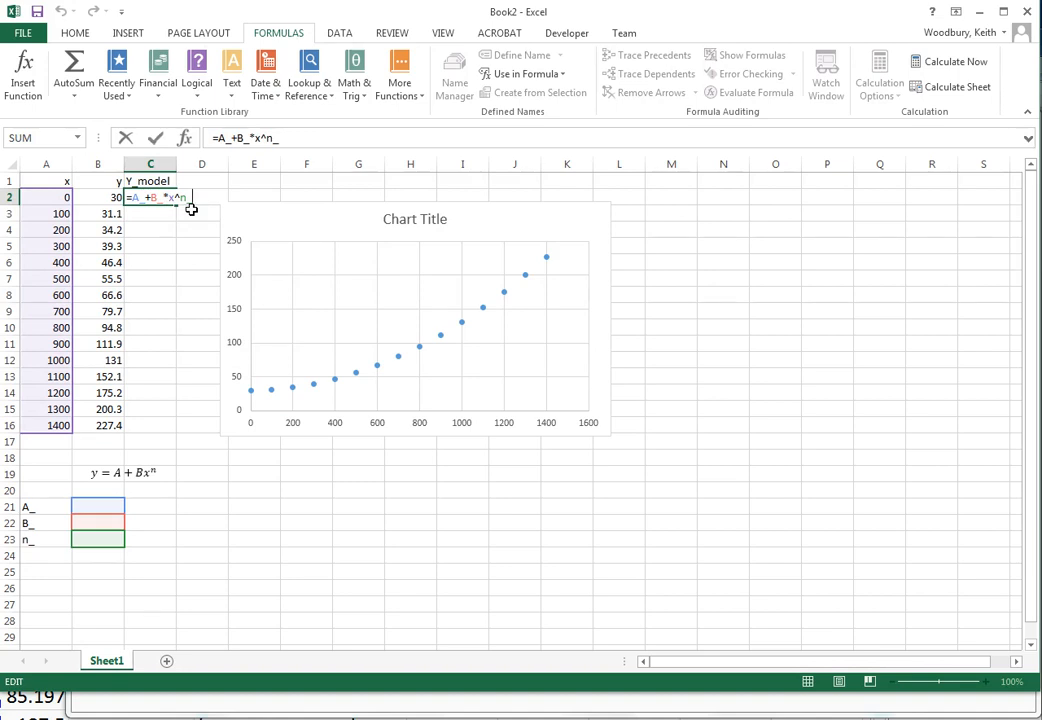
pyautogui.moveTo(180, 341)
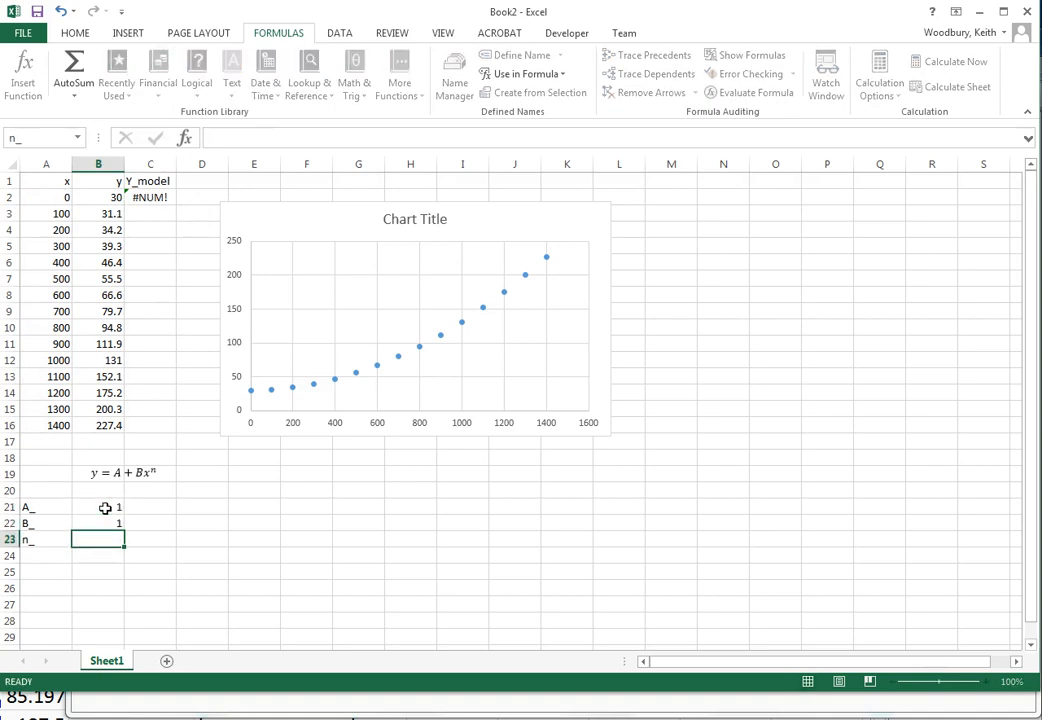
pyautogui.write('1')
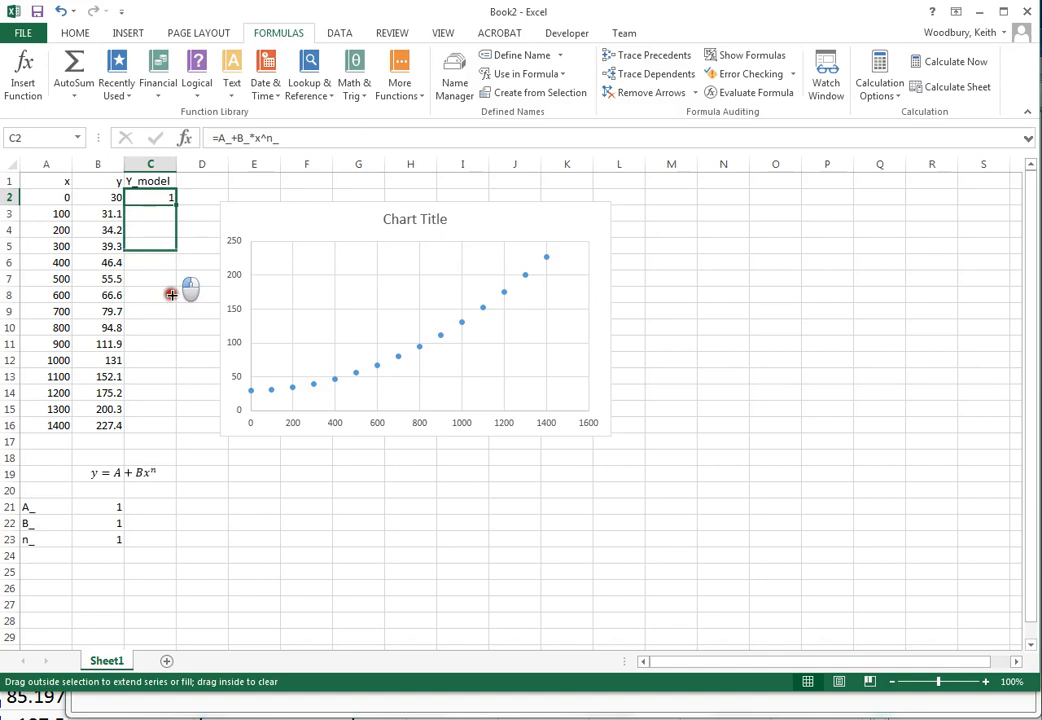
# Step: Copy the C2 model formula down to C16 and select the scatter chart
pyautogui.moveTo(150, 197); pyautogui.dragTo(150, 425)
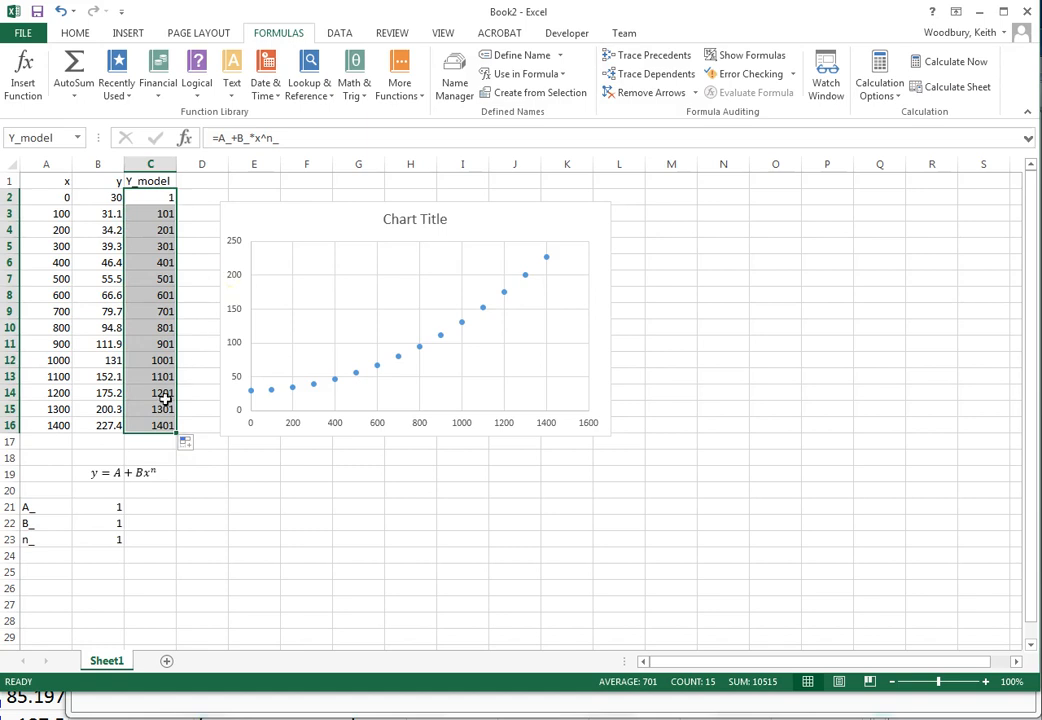
pyautogui.moveTo(491, 218)
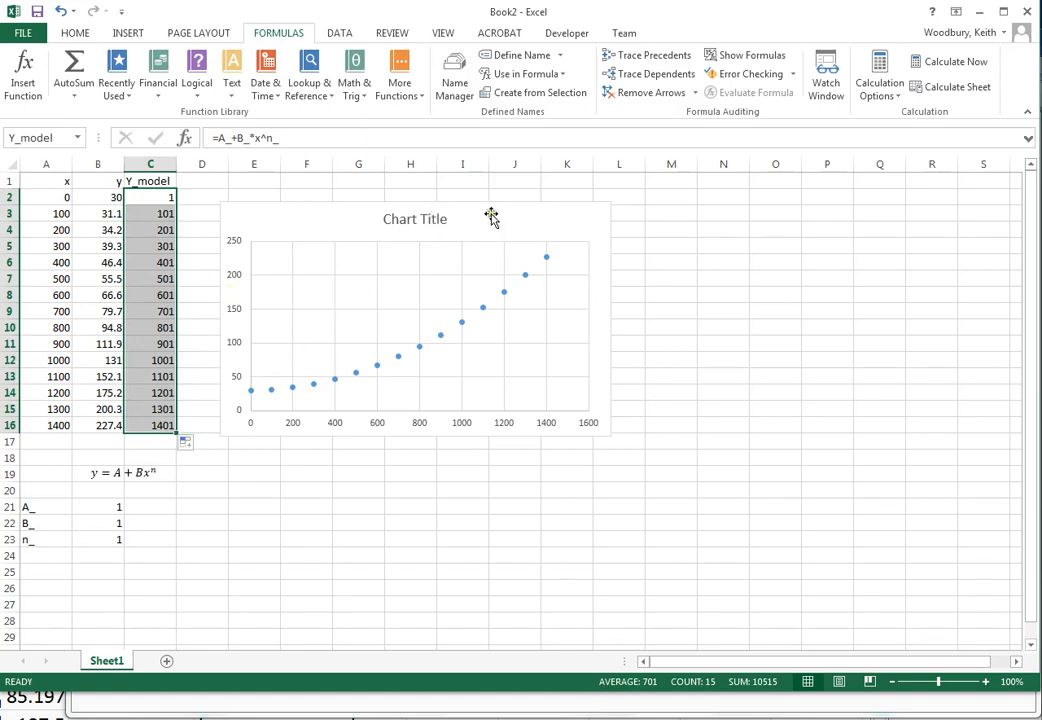
pyautogui.click(450, 300)
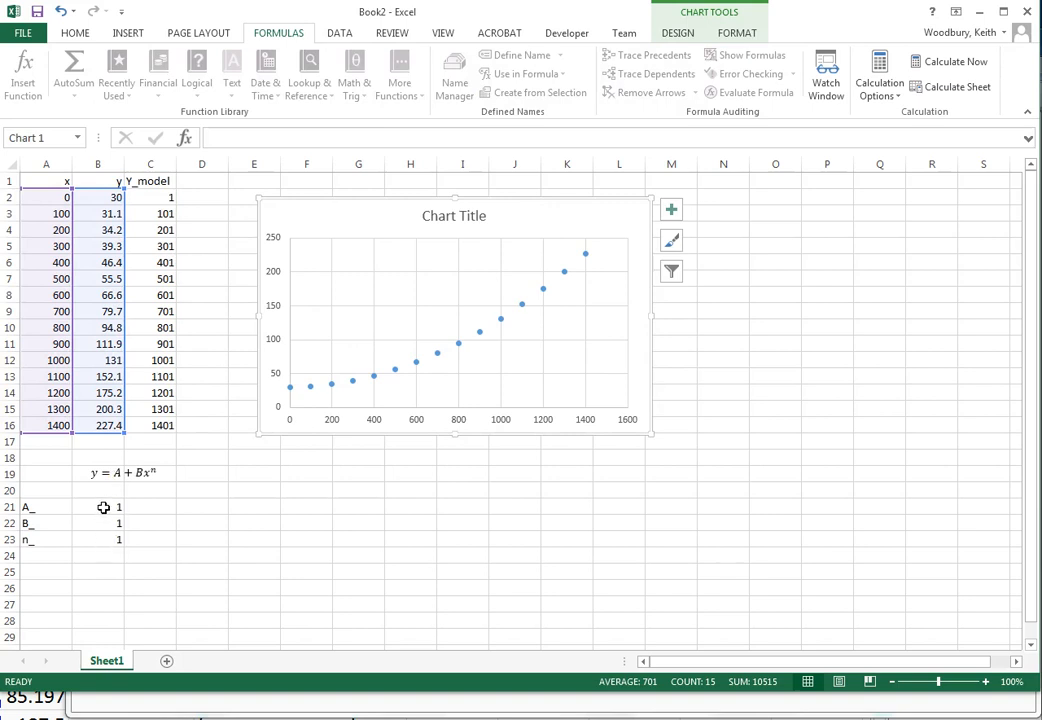
pyautogui.moveTo(105, 538)
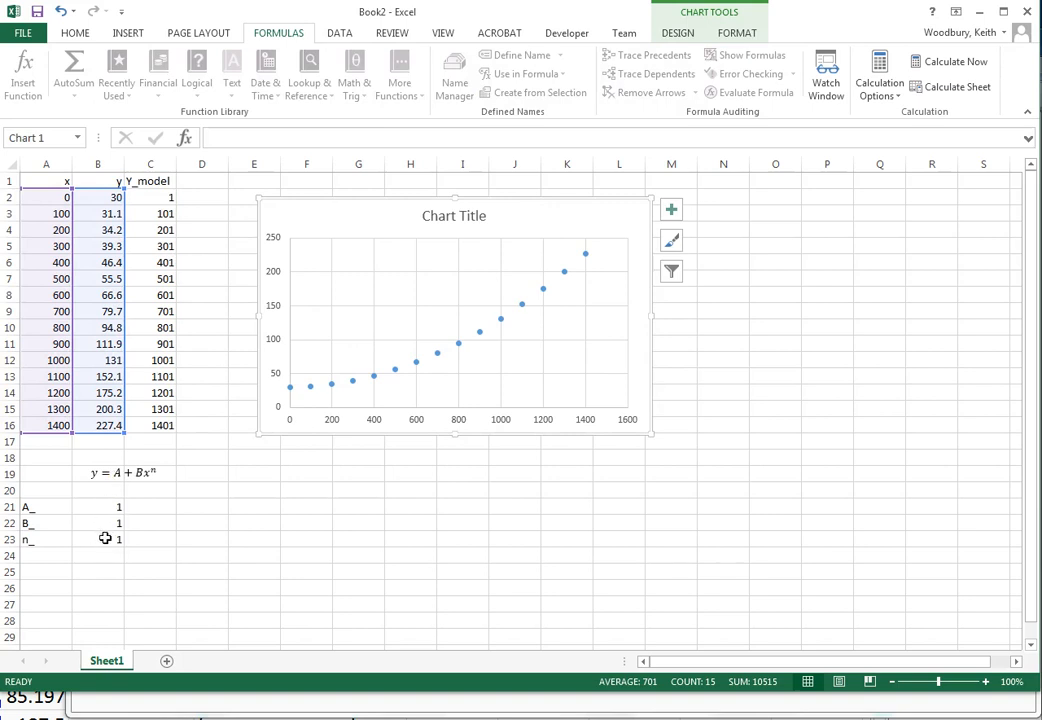
pyautogui.moveTo(167, 193)
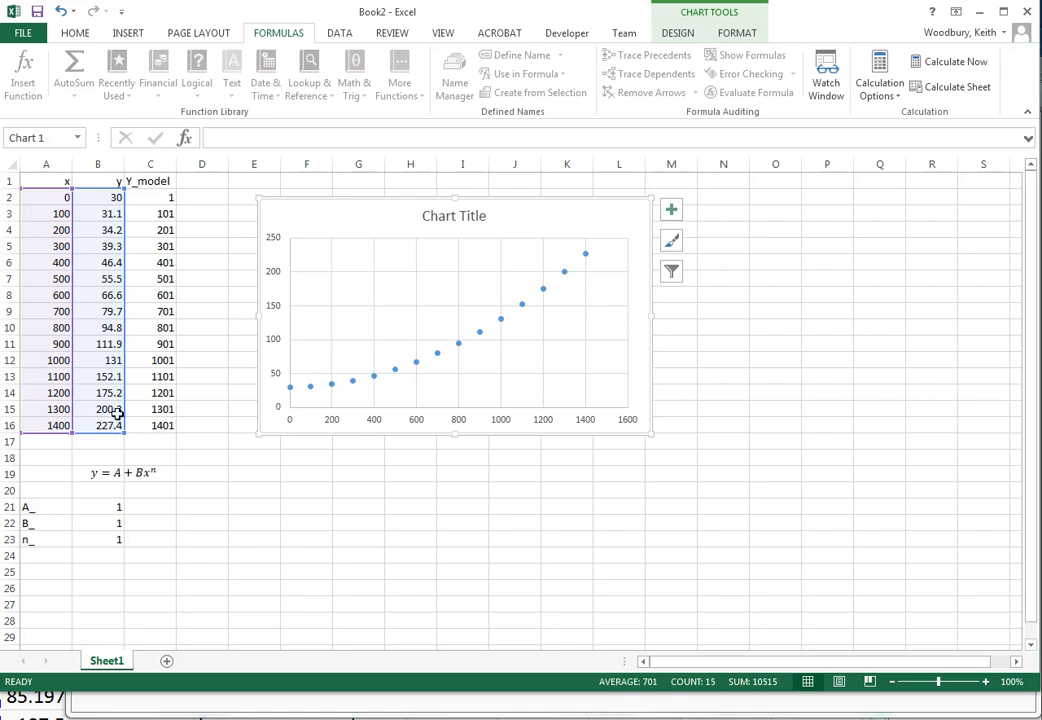
# Step: Label A25 'minimum' and enter =SUMPRODUCT(y-Y_model,y-Y_model) in B25
pyautogui.click(45, 571)
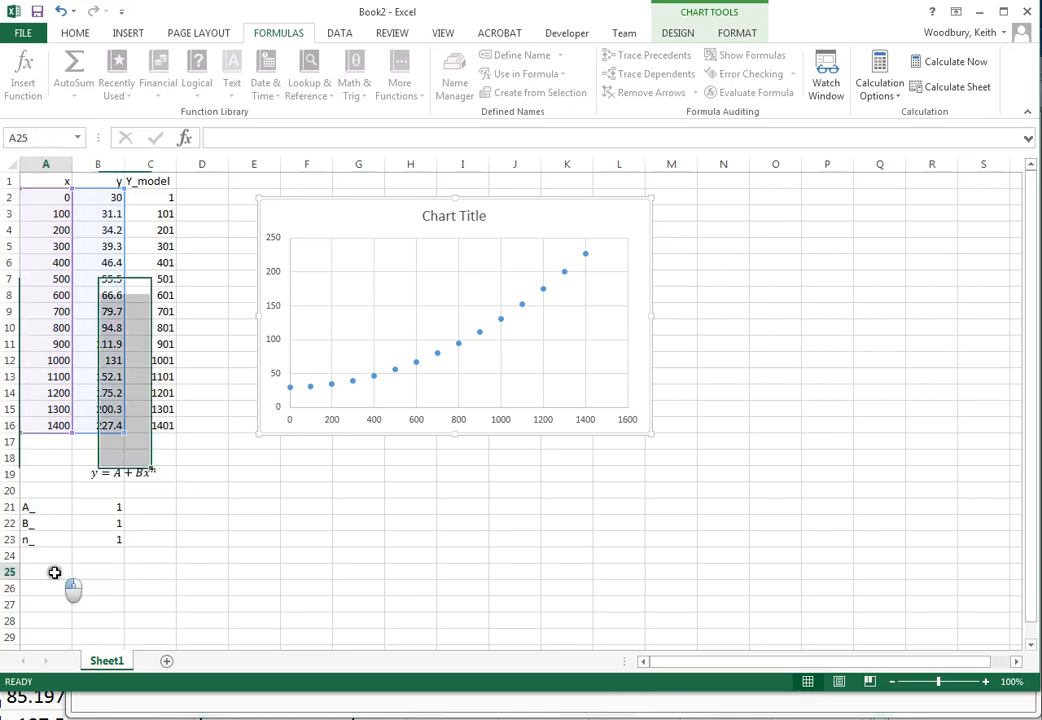
pyautogui.write('minimum')
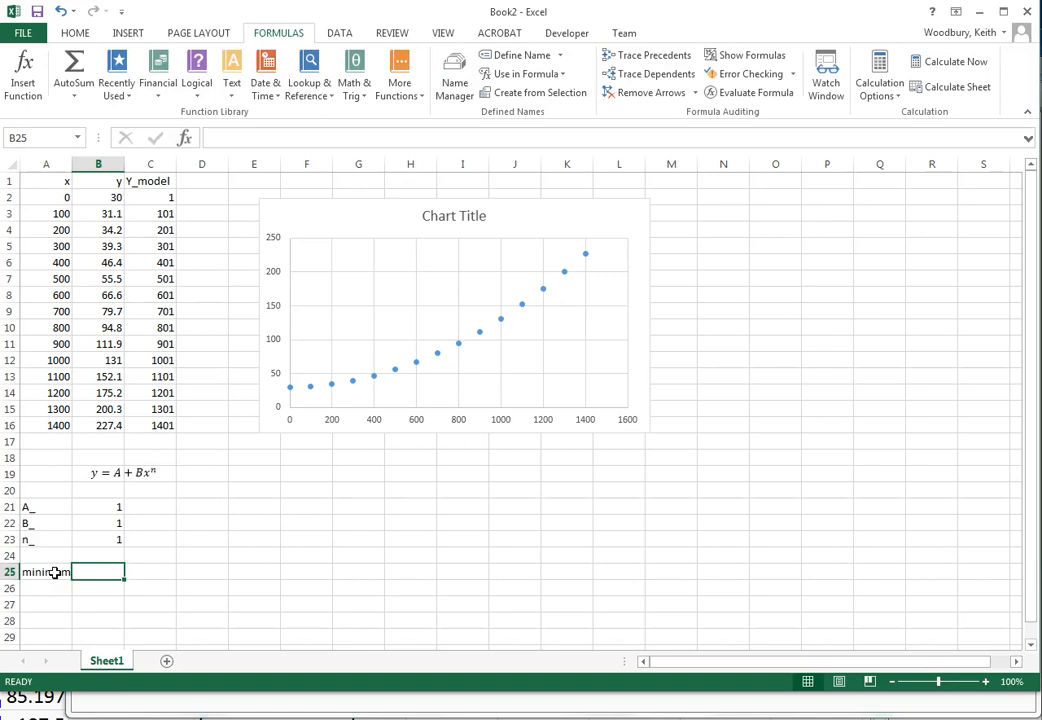
pyautogui.write('=')
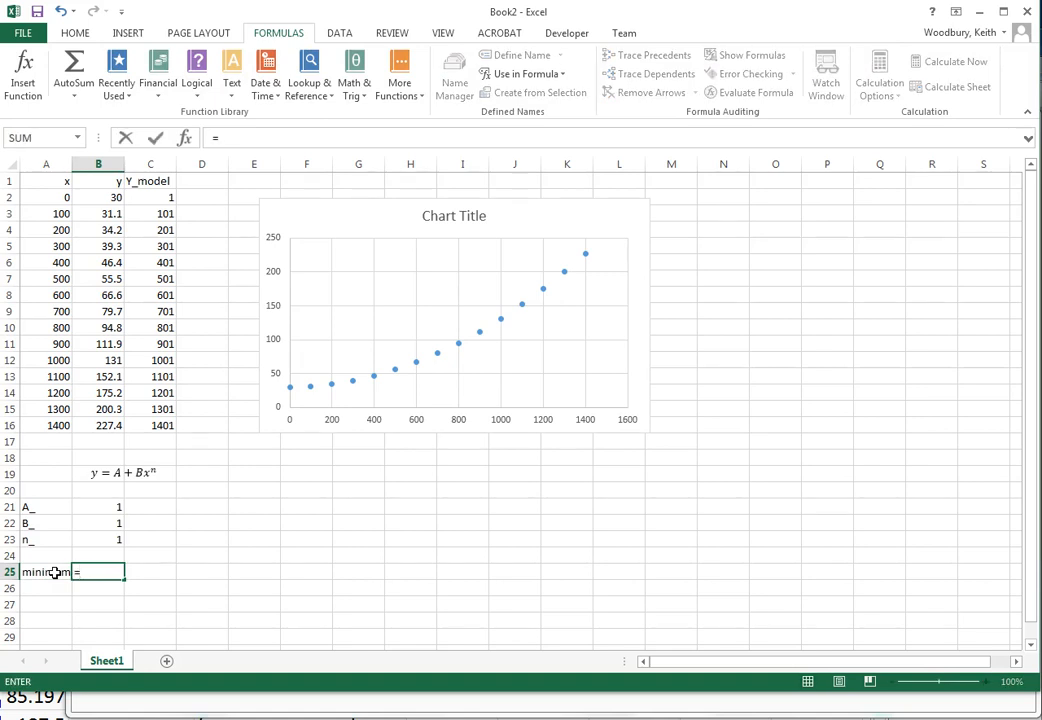
pyautogui.write('minimum')
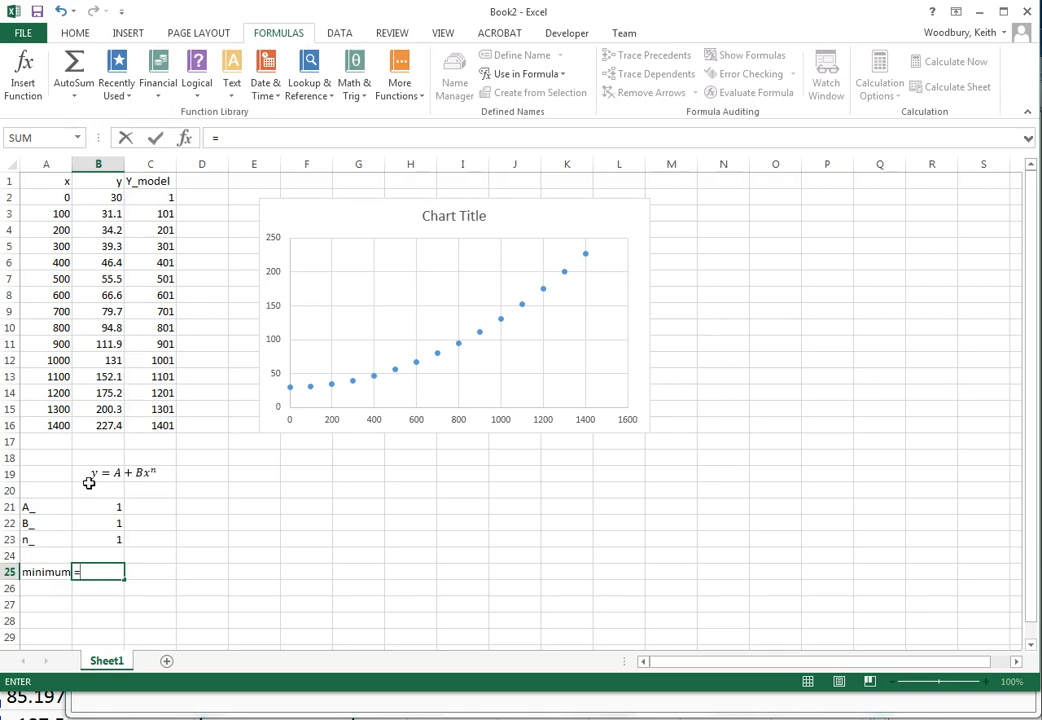
pyautogui.write('=sumproduct(')
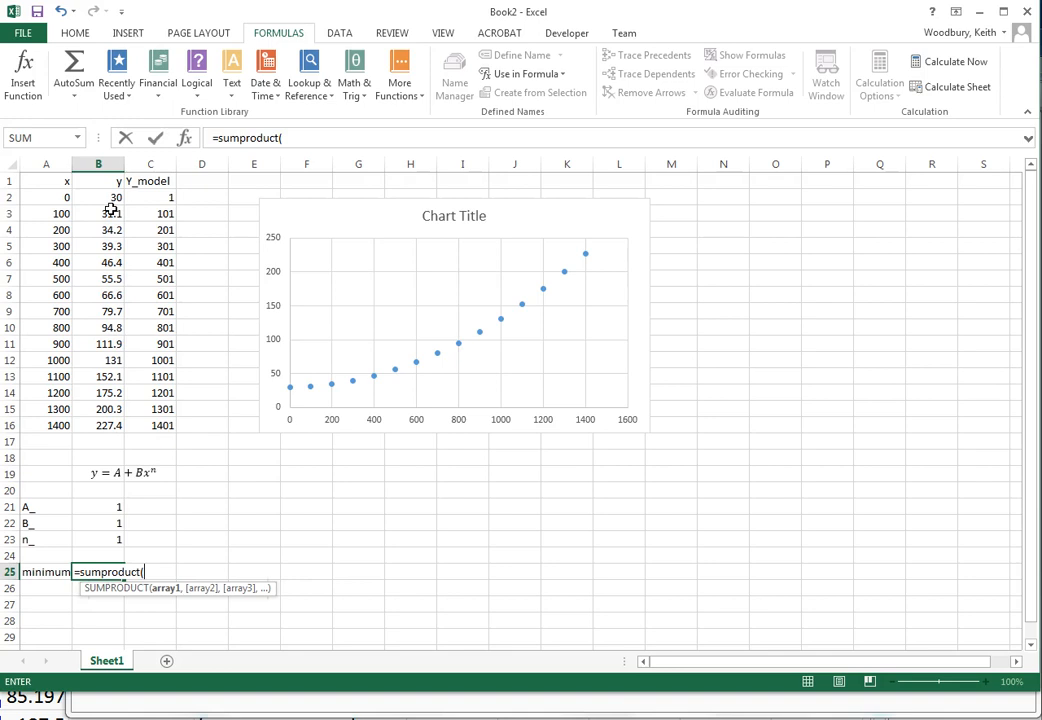
pyautogui.write('y')
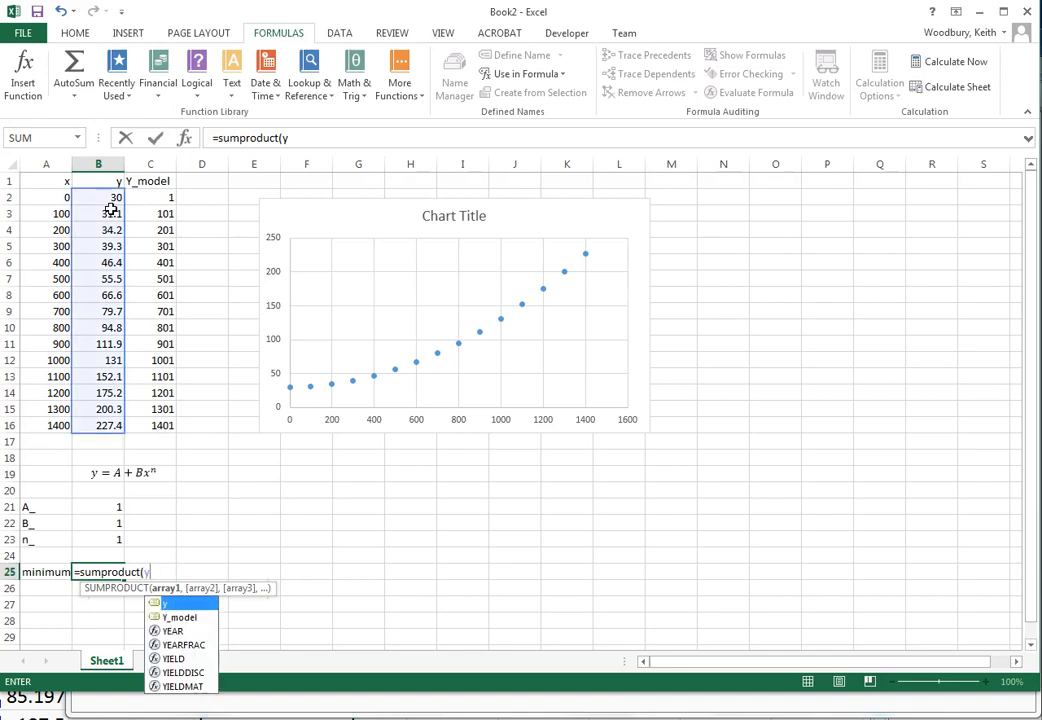
pyautogui.write('-y_model')
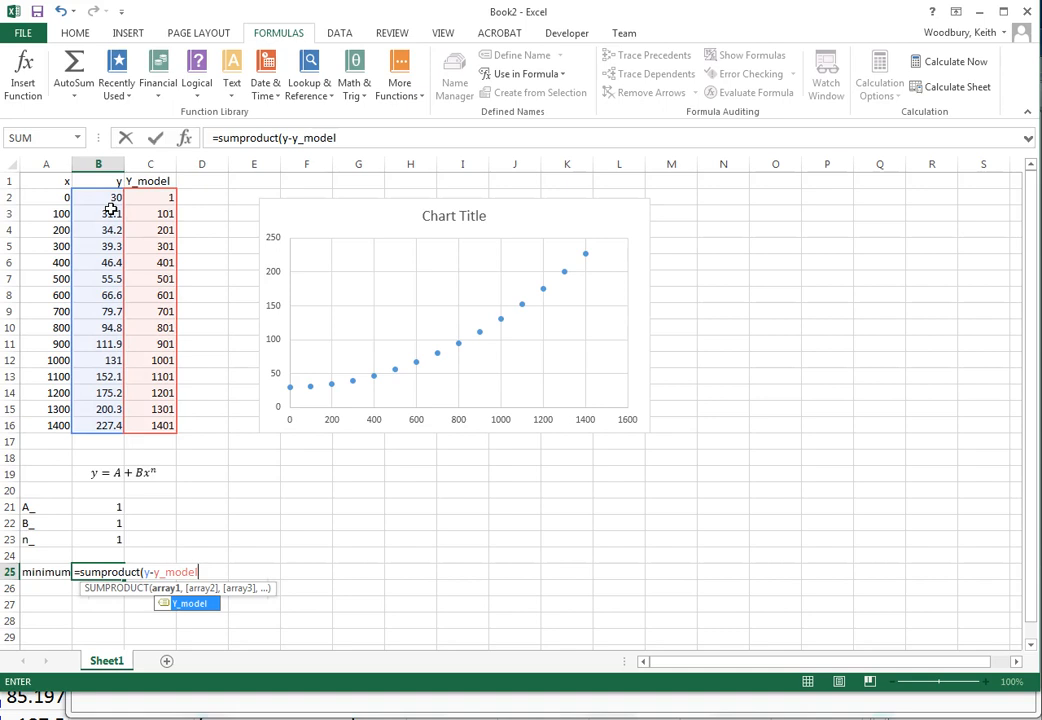
pyautogui.write(',')
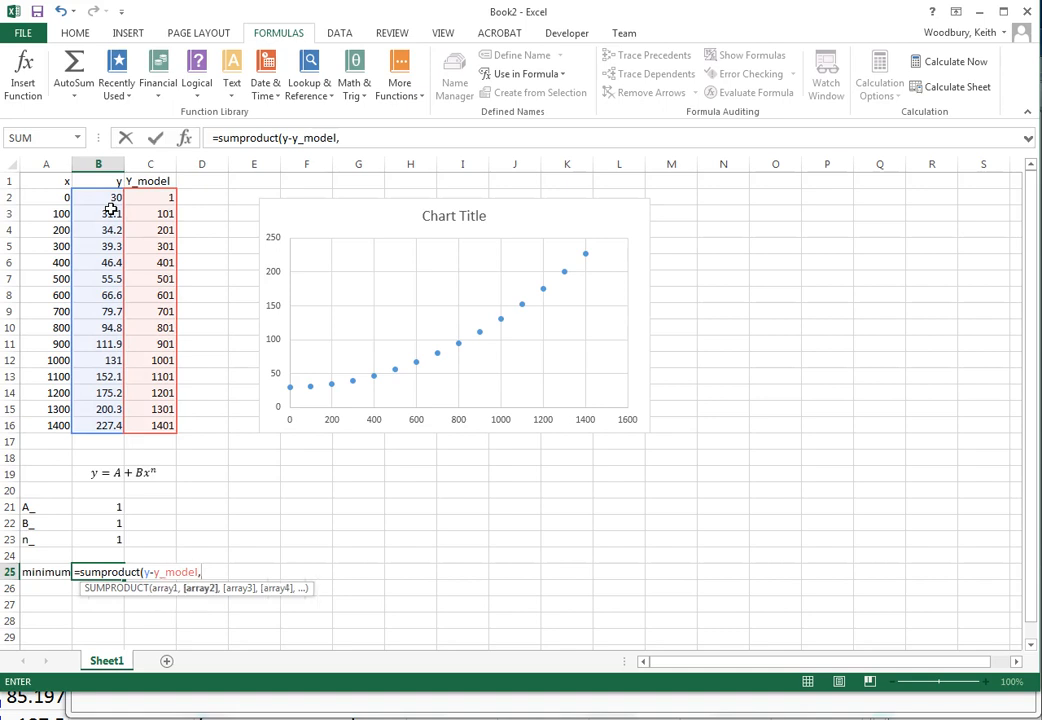
pyautogui.write('y-y_model)')
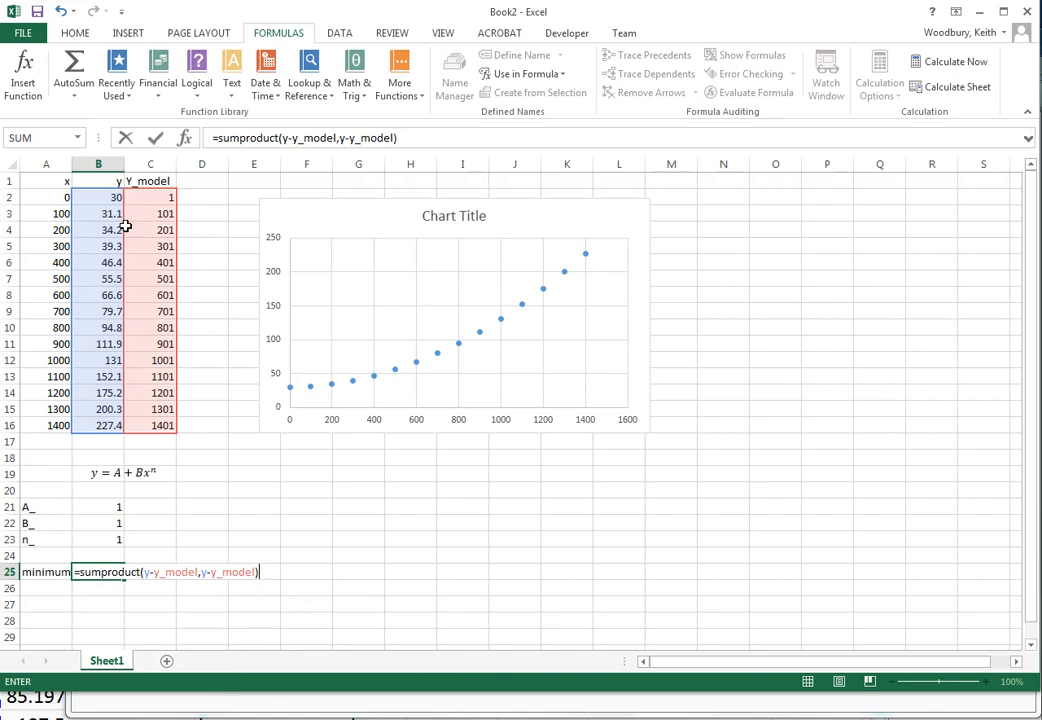
pyautogui.moveTo(137, 327)
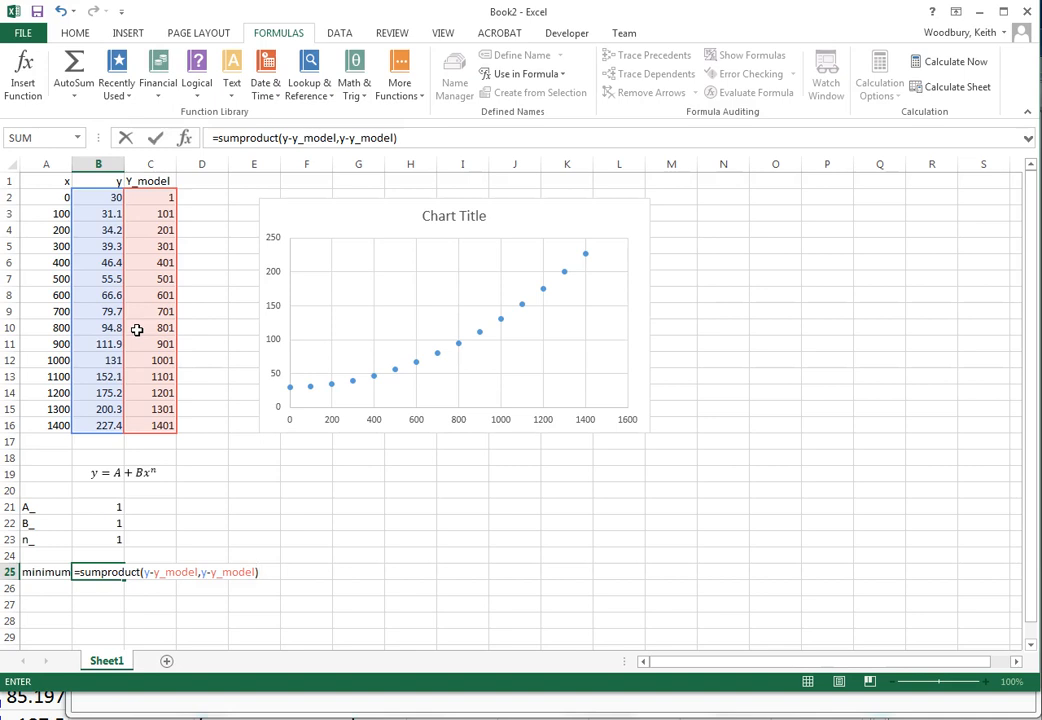
pyautogui.press('Return')
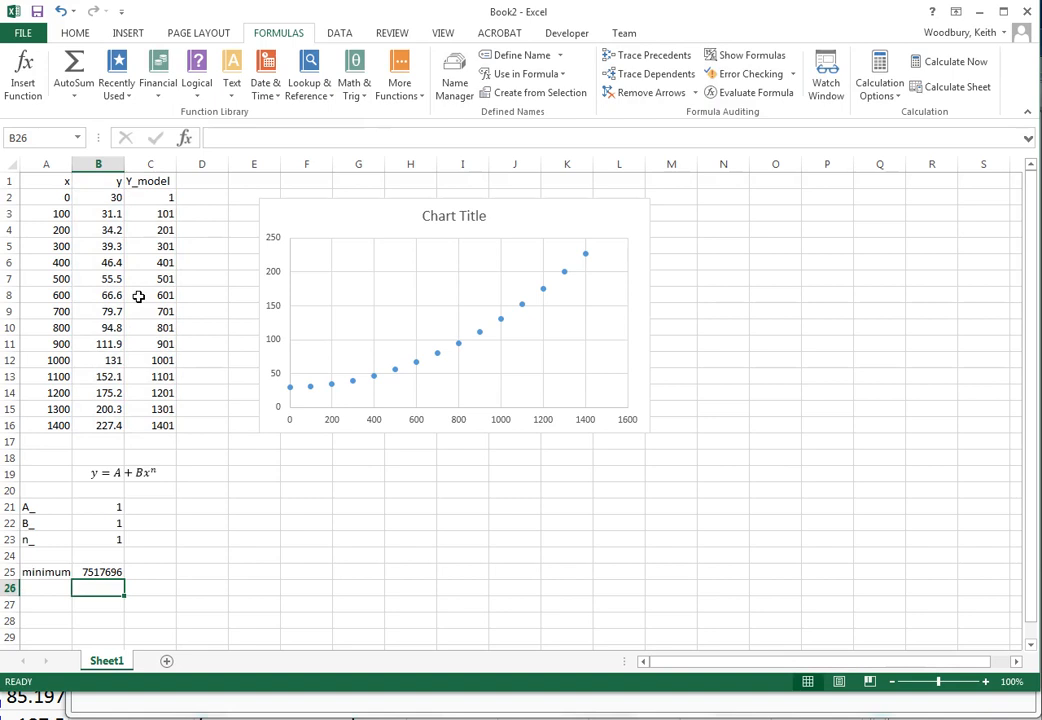
# Step: Select the B25 error total and switch to the Data tools
pyautogui.click(98, 571)
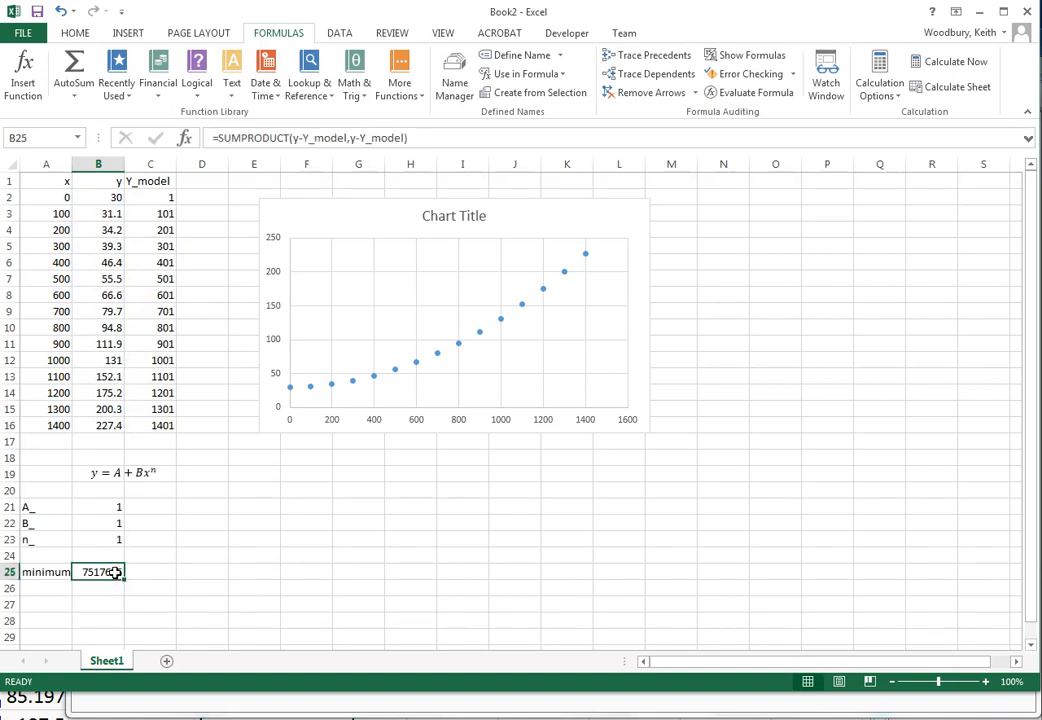
pyautogui.moveTo(270, 273)
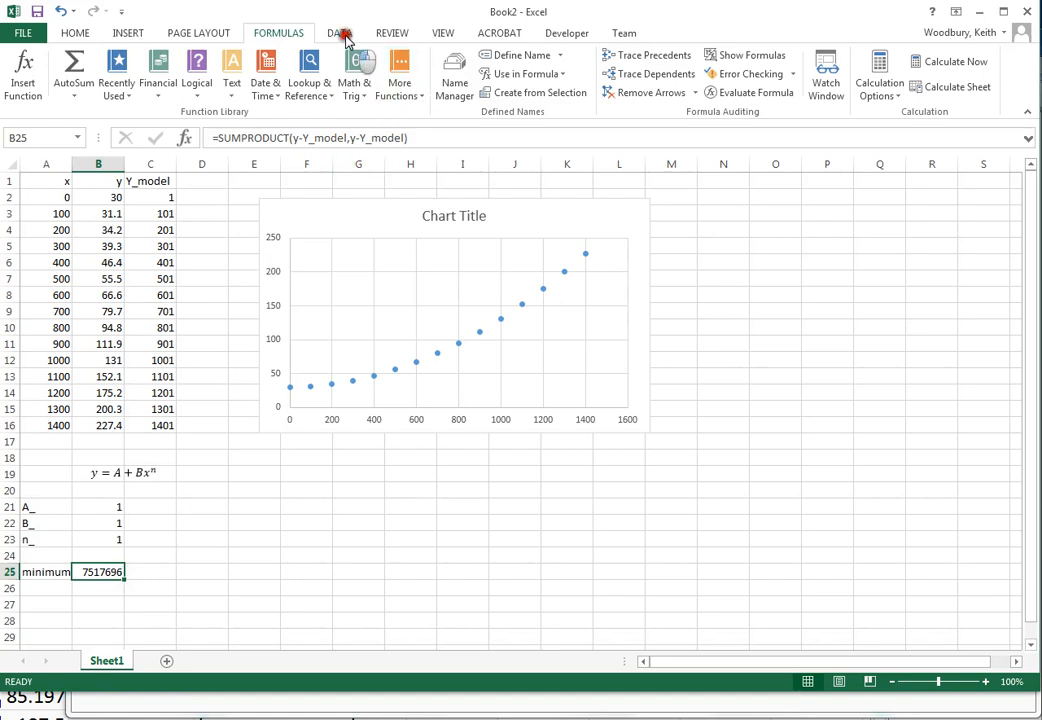
pyautogui.click(339, 33)
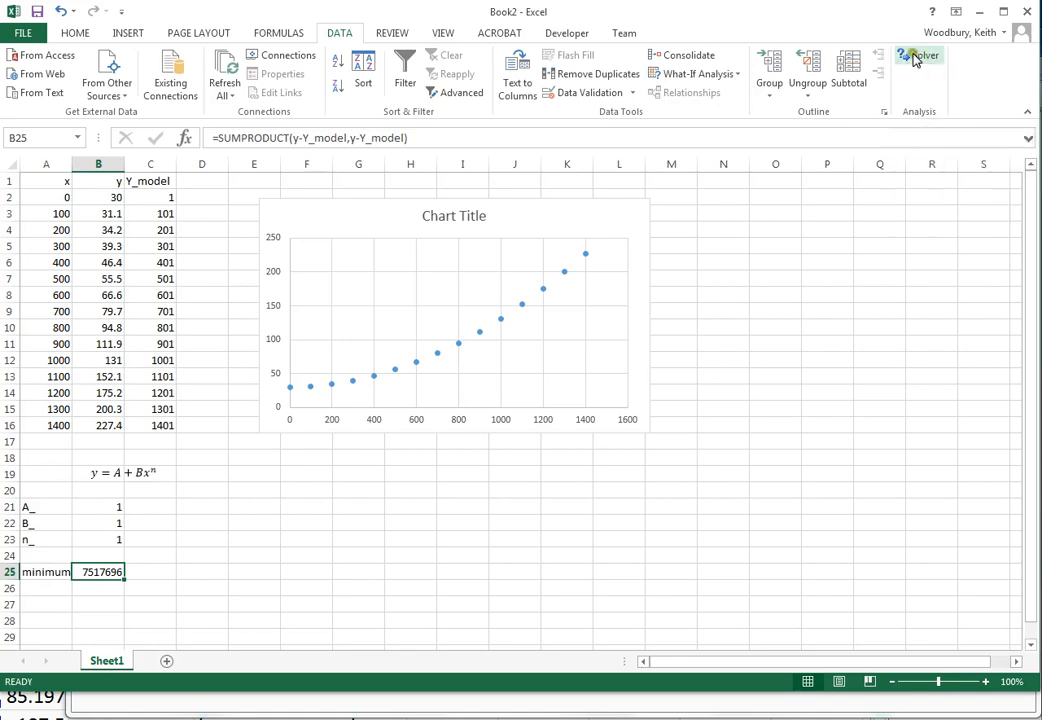
pyautogui.moveTo(918, 55)
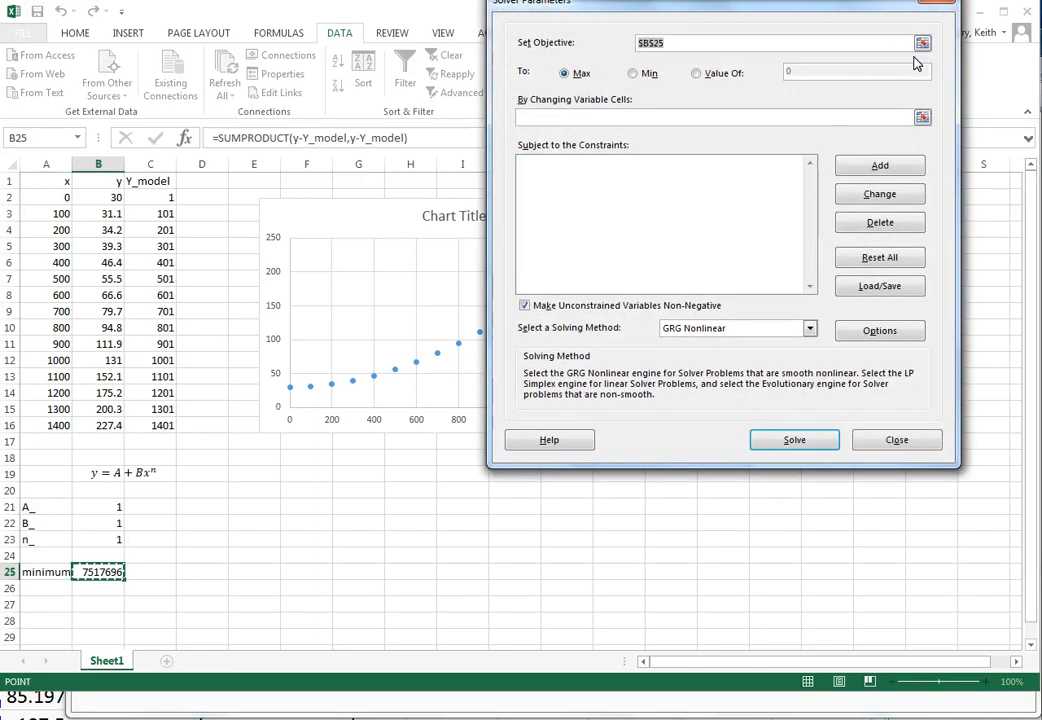
# Step: Set Solver to Min, varying cells B21:B23
pyautogui.click(631, 72)
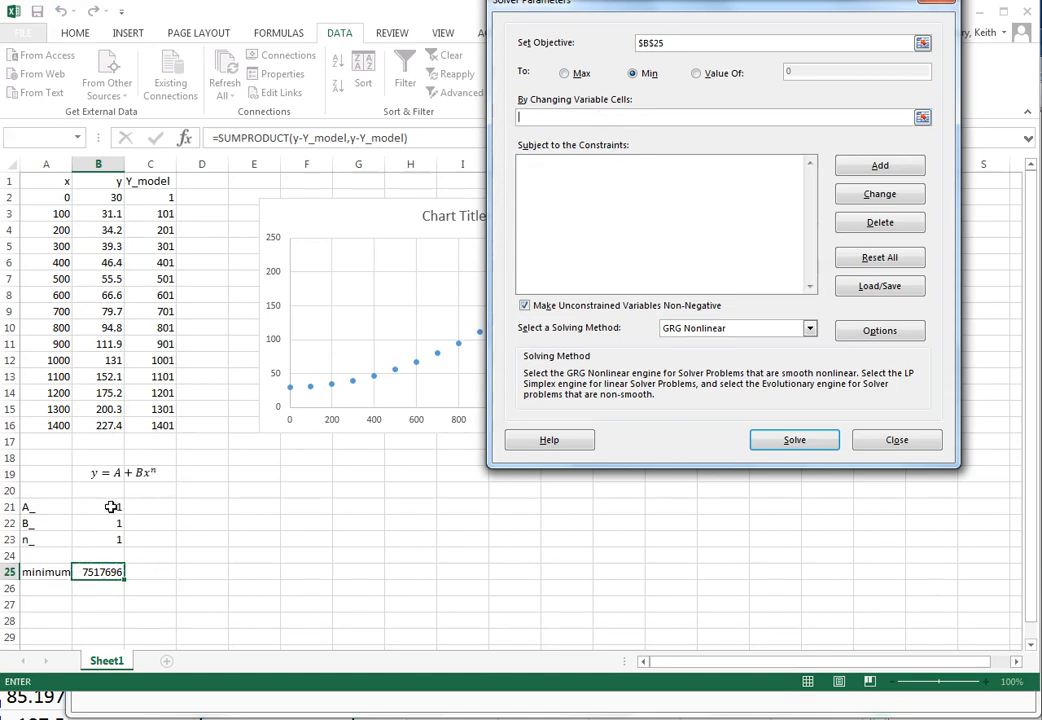
pyautogui.moveTo(98, 506); pyautogui.dragTo(98, 539)
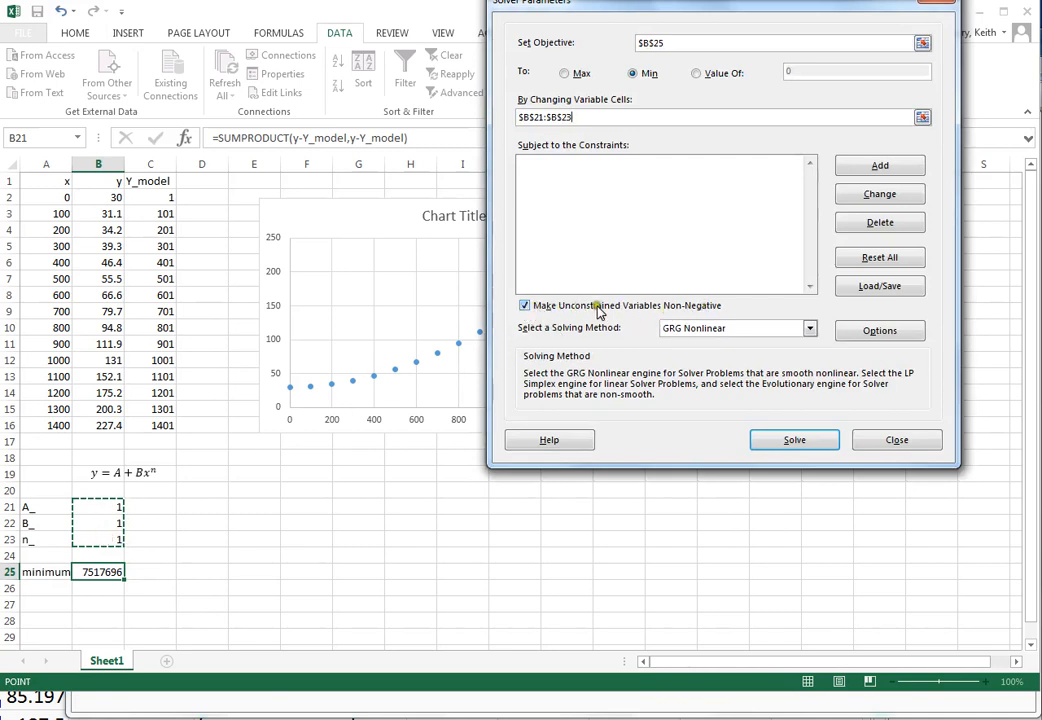
pyautogui.moveTo(710, 318)
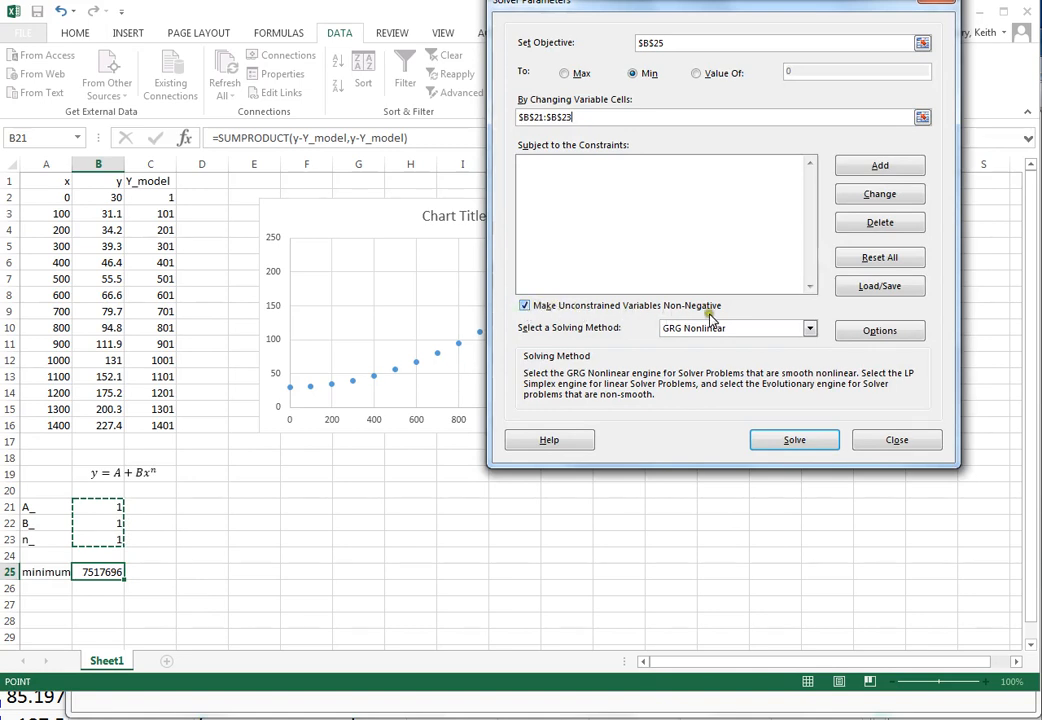
pyautogui.moveTo(718, 307)
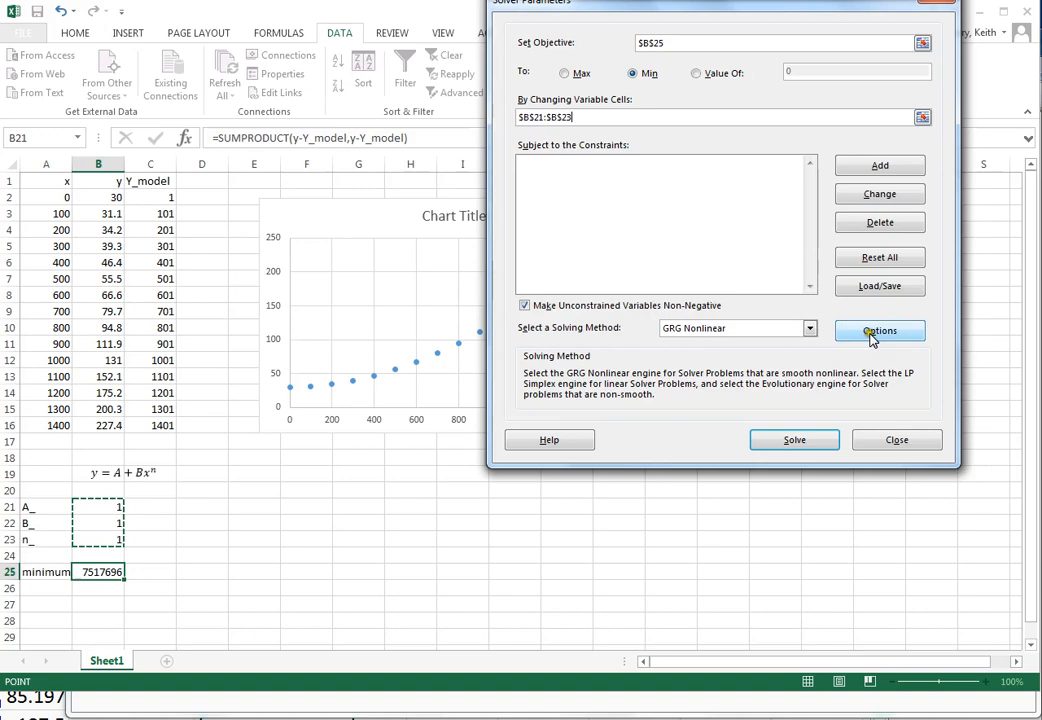
# Step: Set GRG Nonlinear options to convergence 0.00000001 with central derivatives
pyautogui.click(879, 331)
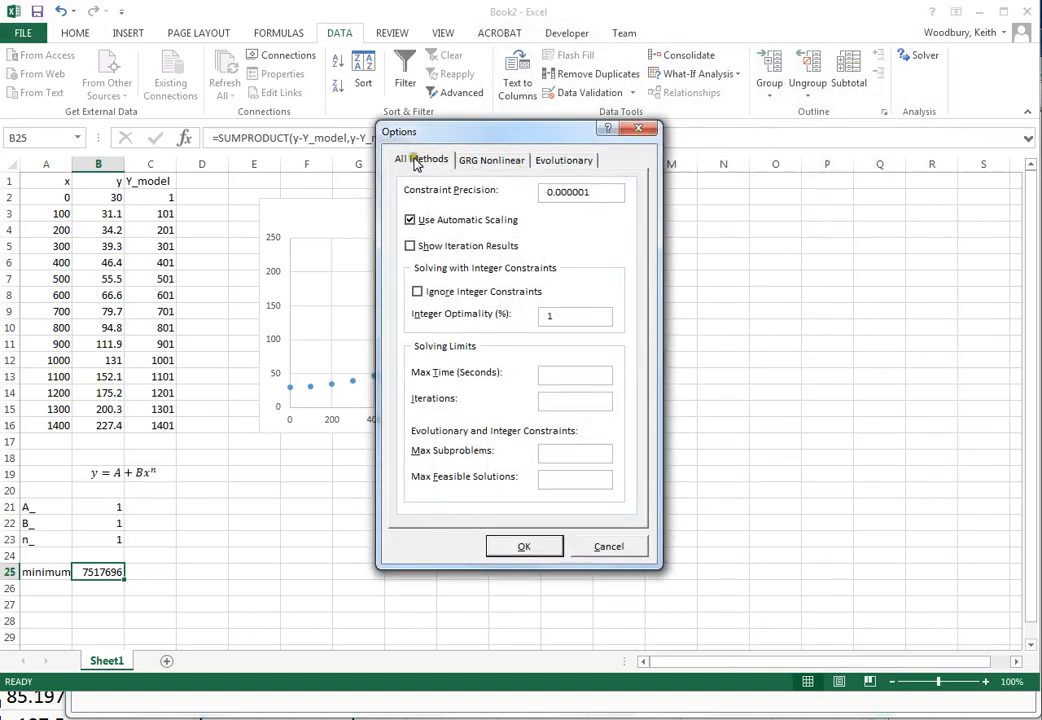
pyautogui.moveTo(503, 167)
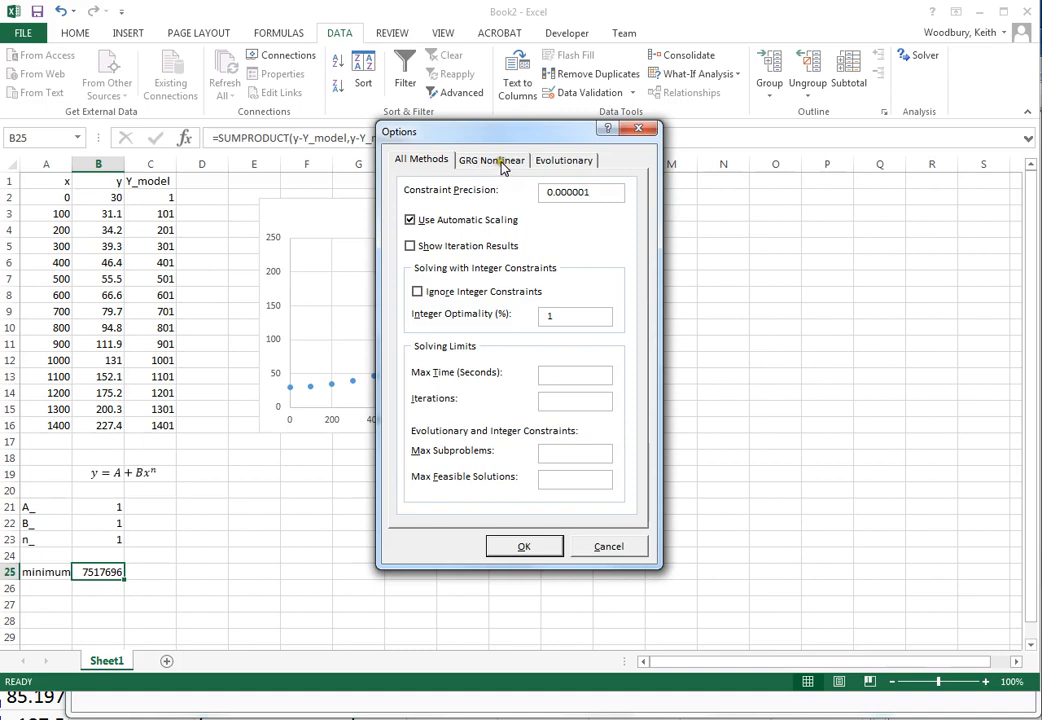
pyautogui.click(491, 160)
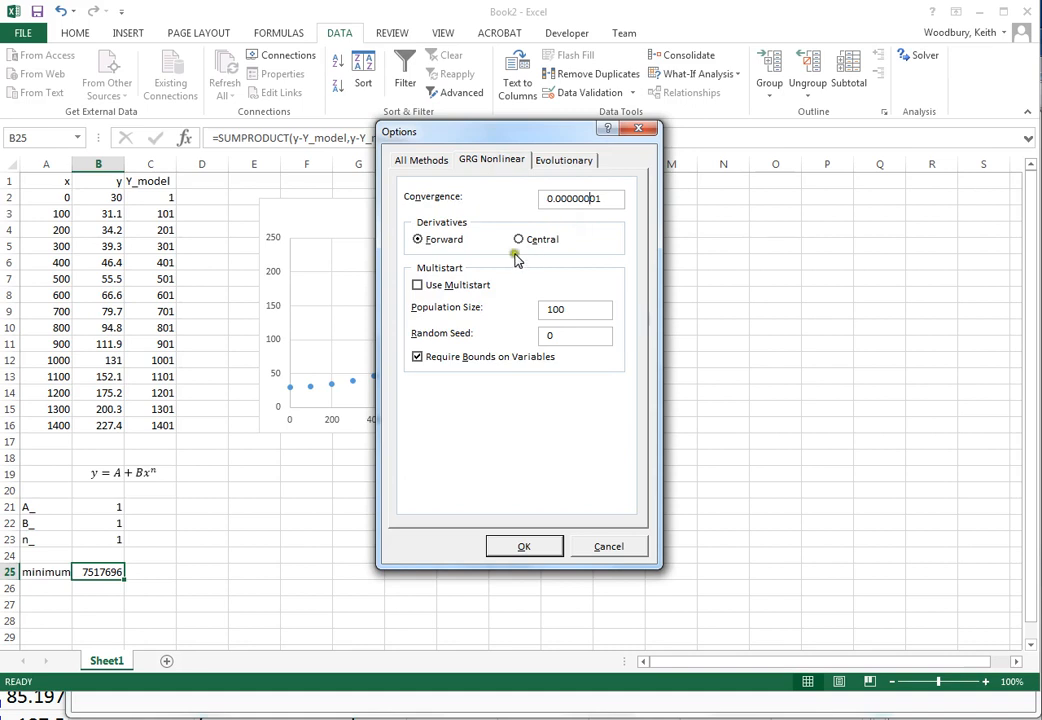
pyautogui.click(518, 239)
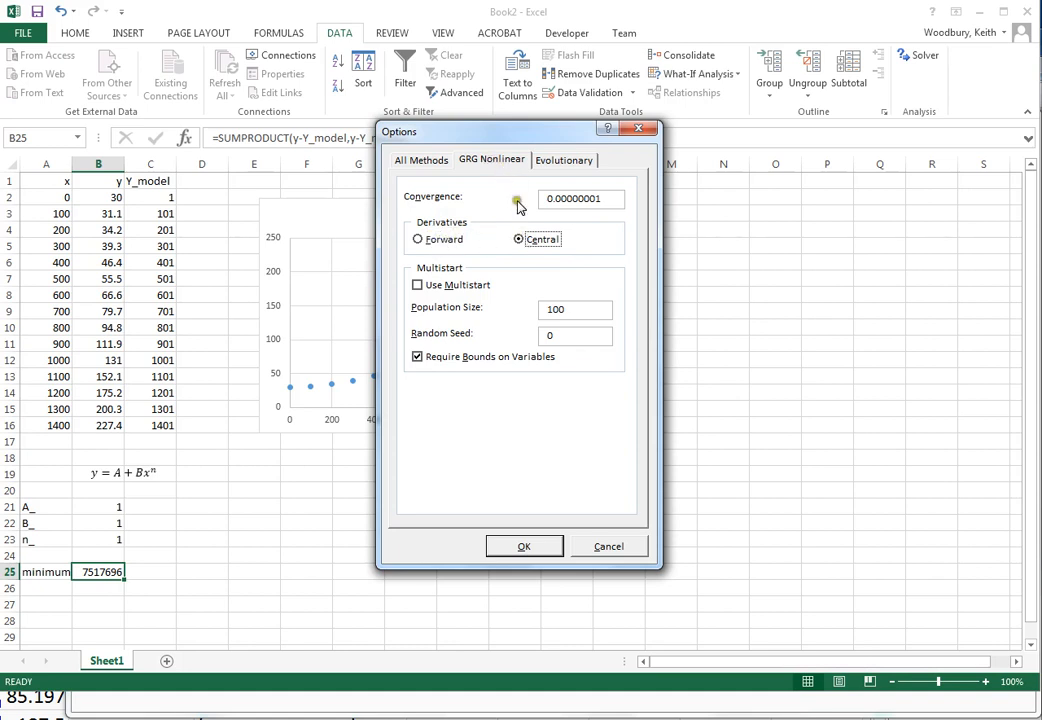
pyautogui.click(524, 546)
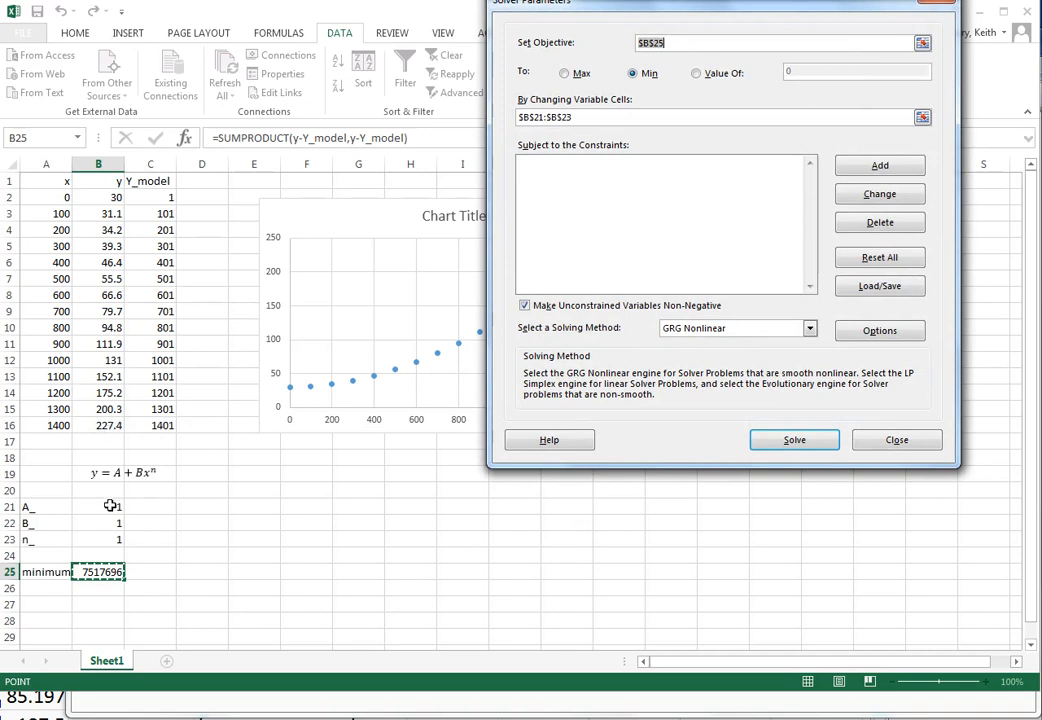
pyautogui.moveTo(106, 529)
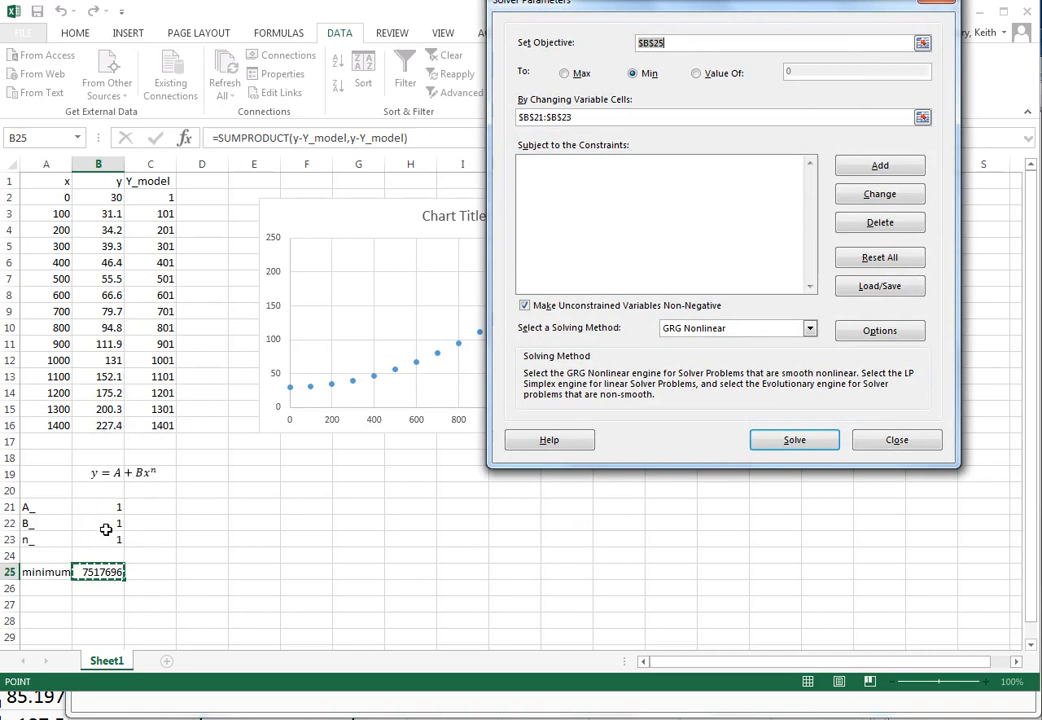
pyautogui.moveTo(125, 525)
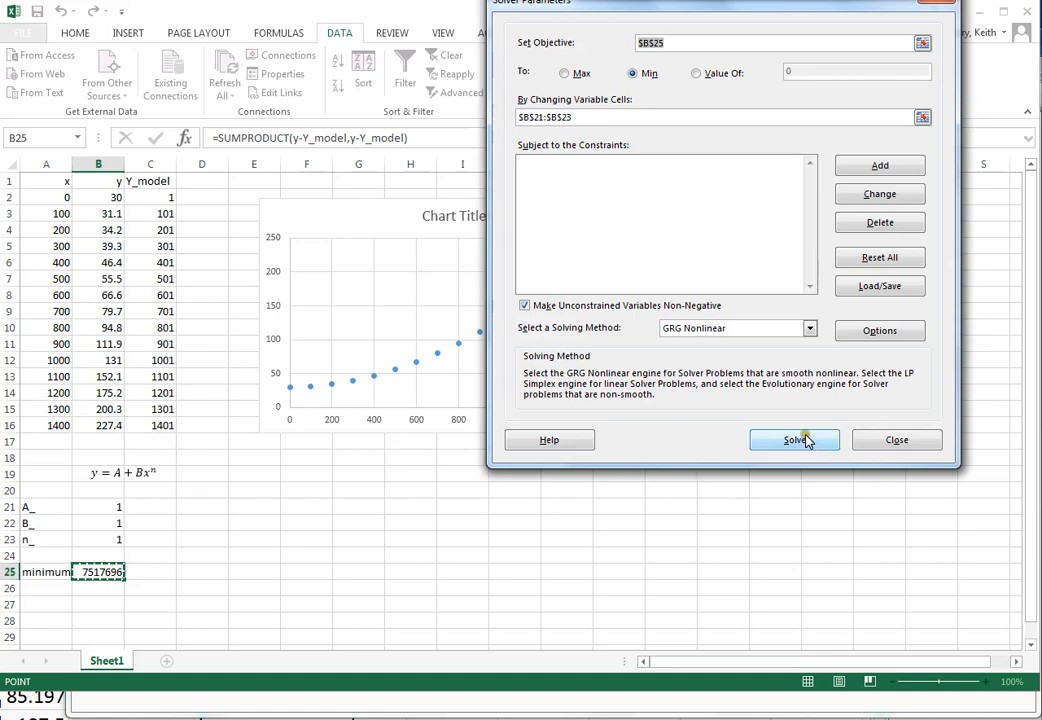
# Step: Run Solver and keep the solution A≈30.08, B≈0.000107, n≈1.99
pyautogui.click(794, 440)
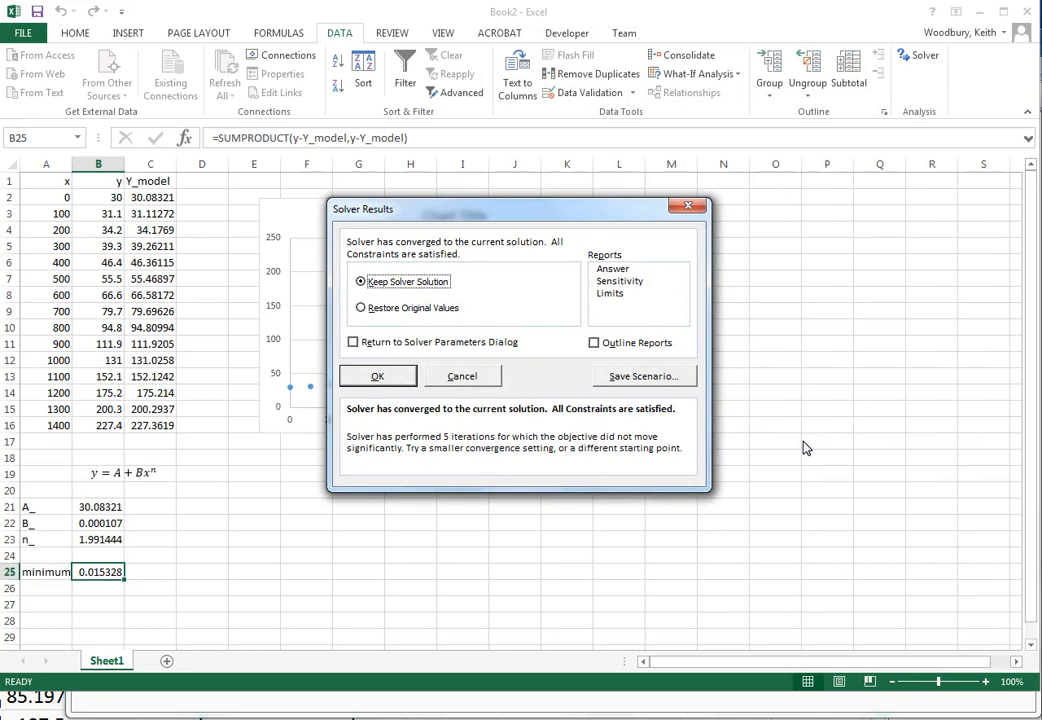
pyautogui.moveTo(410, 420)
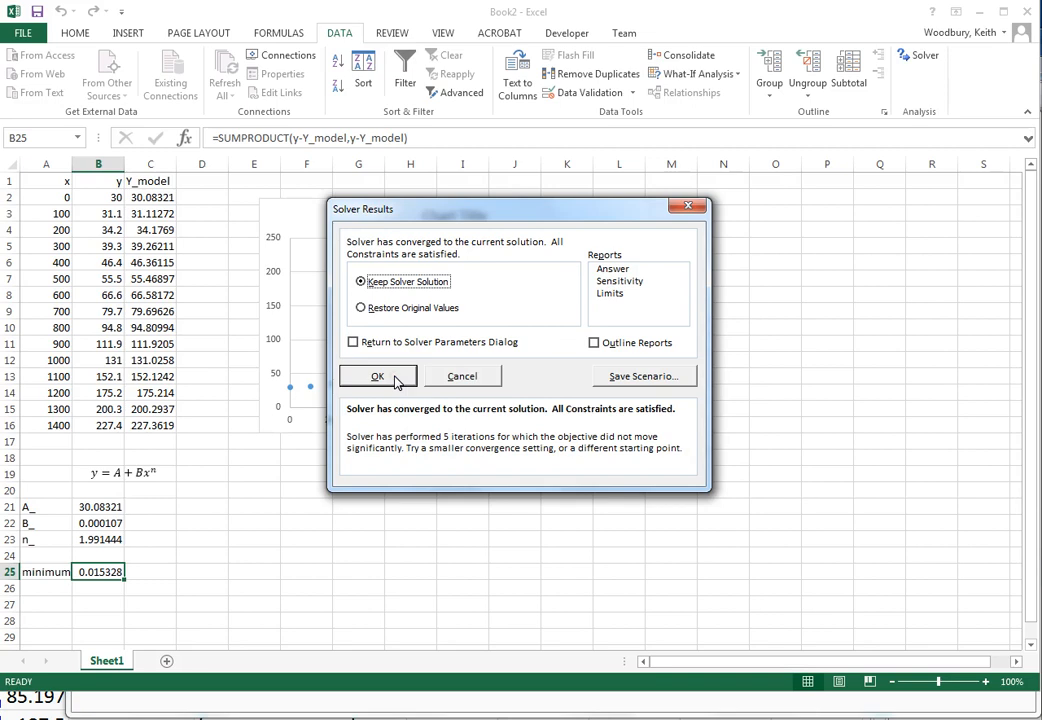
pyautogui.click(377, 376)
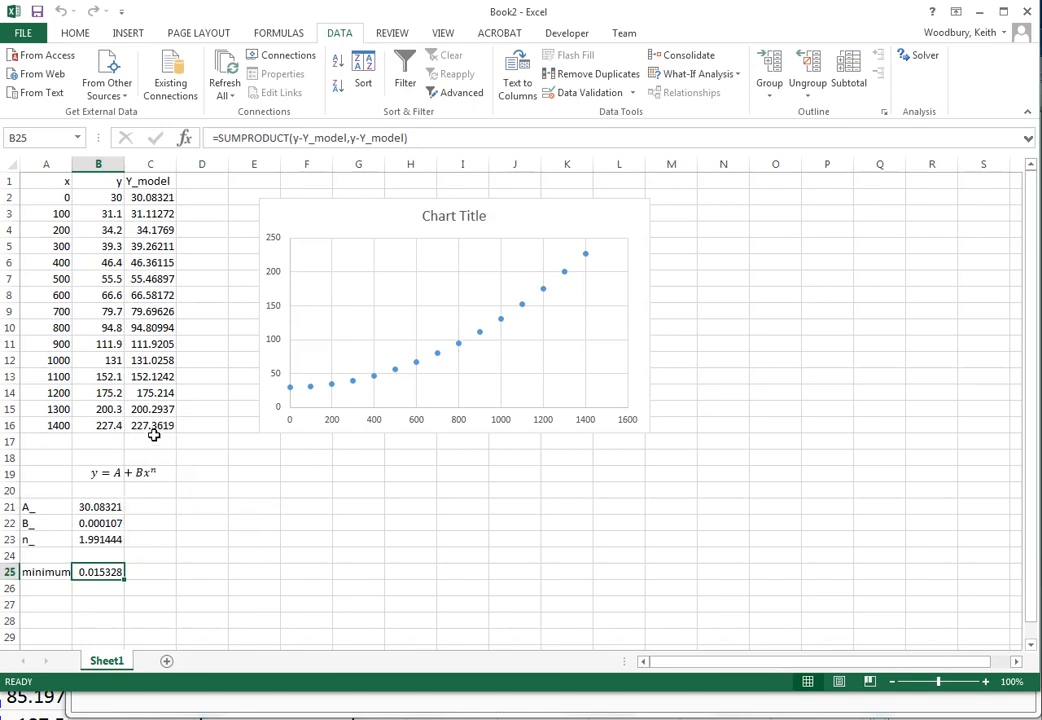
# Step: Paste the x and Y_model columns into the chart as a new series, first column as categories
pyautogui.moveTo(45, 197); pyautogui.dragTo(45, 409)
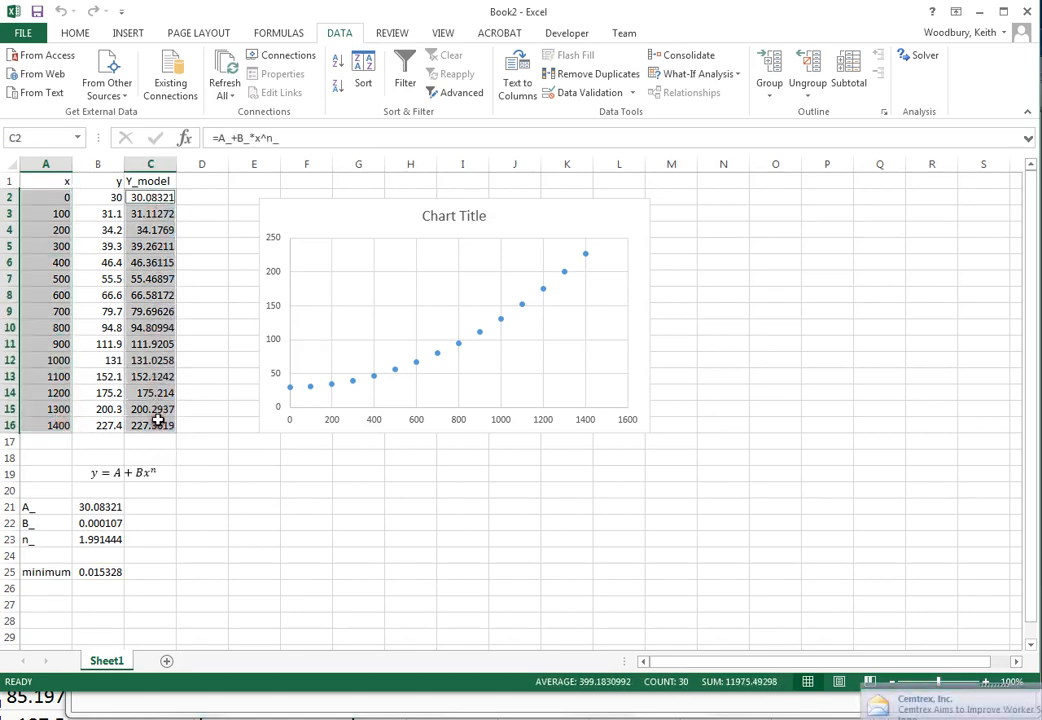
pyautogui.press('ctrl+c')
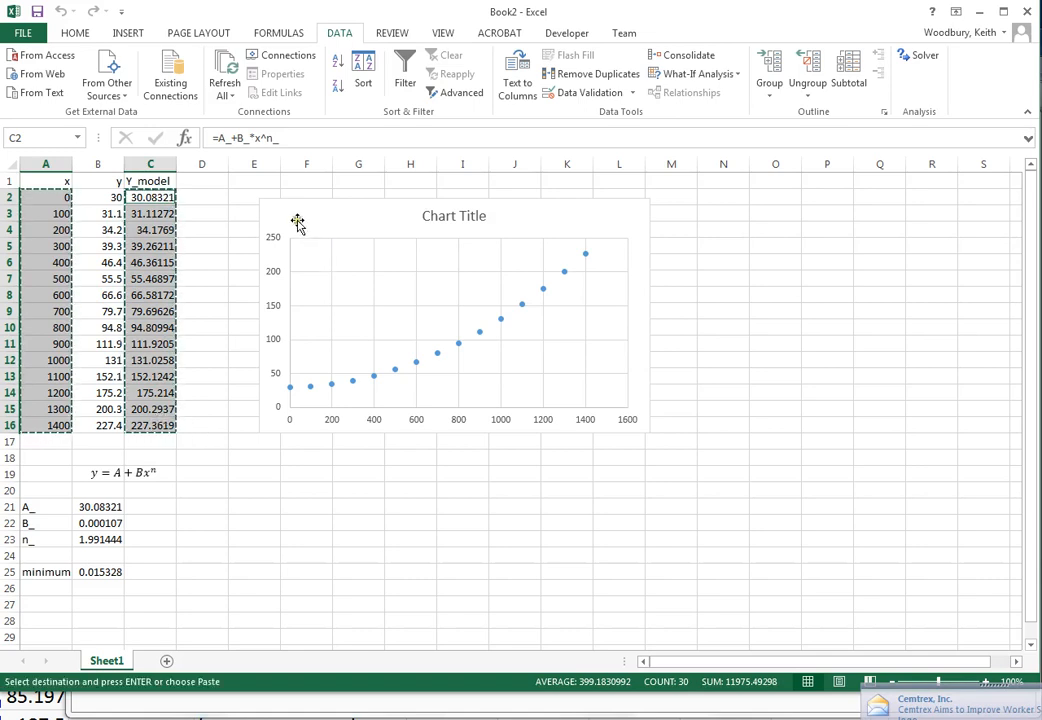
pyautogui.click(454, 315)
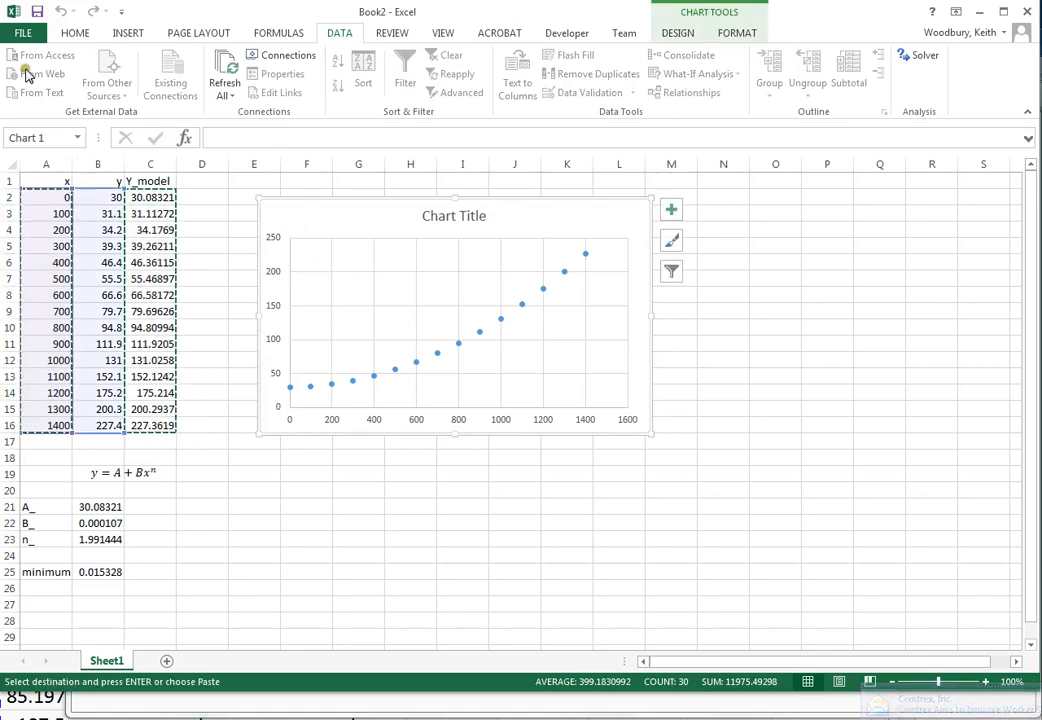
pyautogui.click(75, 32)
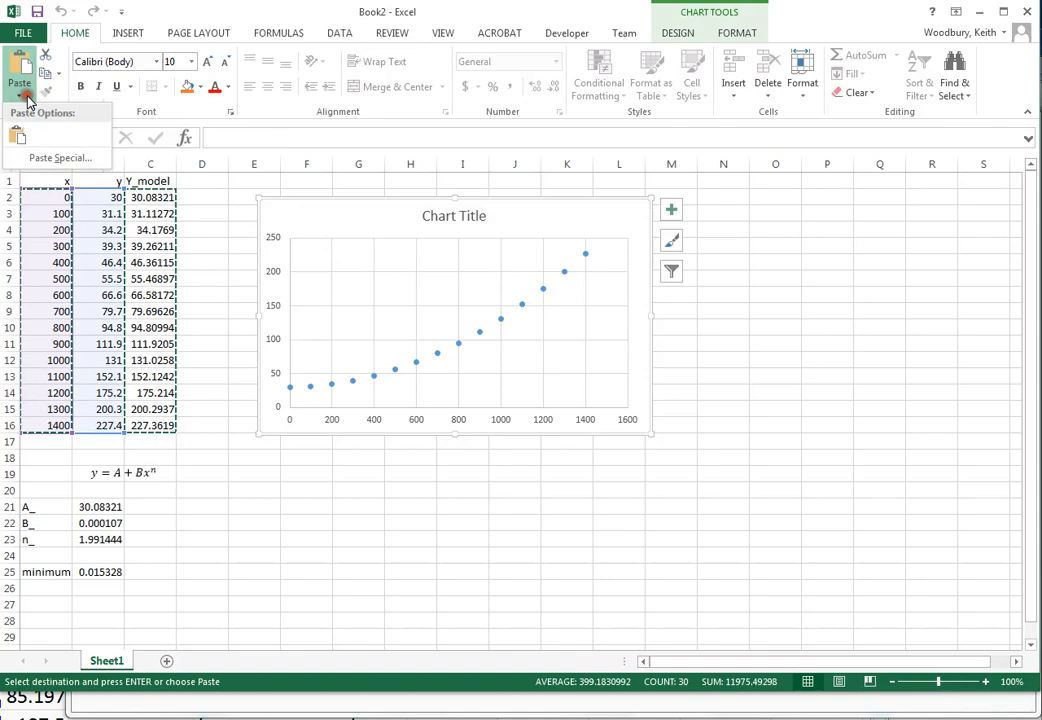
pyautogui.click(58, 157)
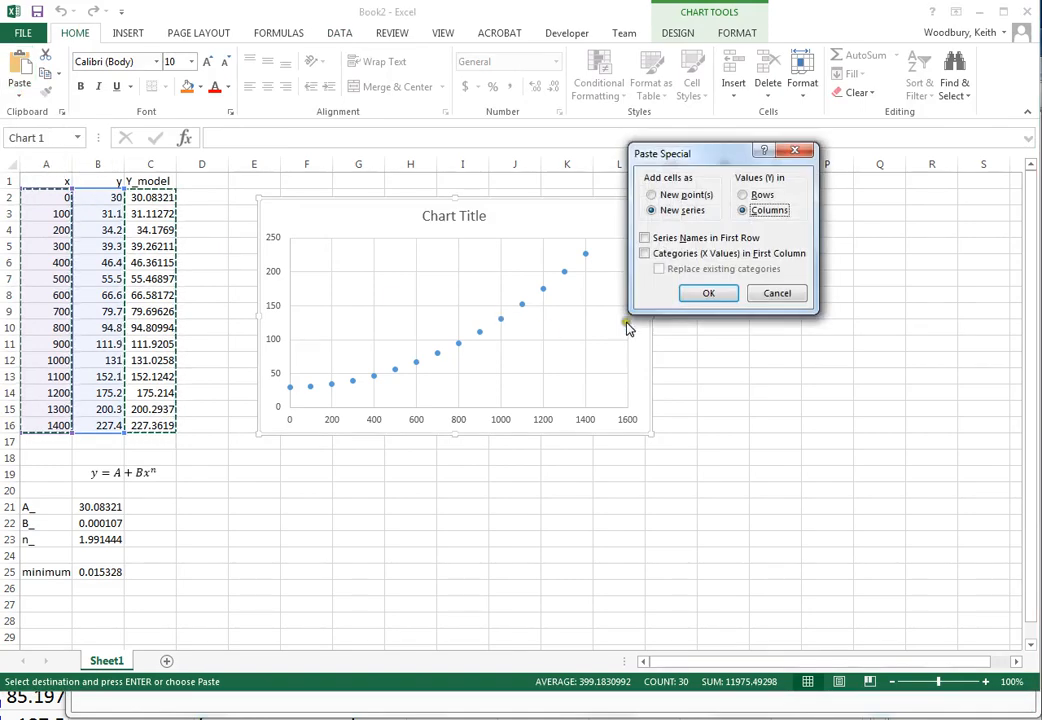
pyautogui.click(645, 253)
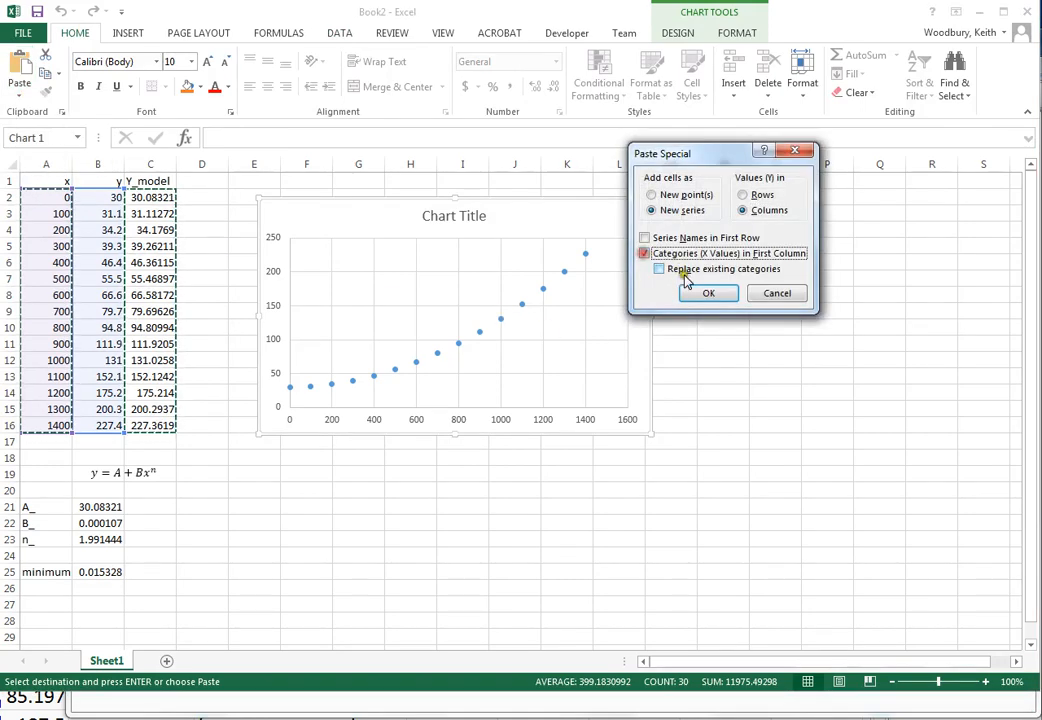
pyautogui.click(708, 293)
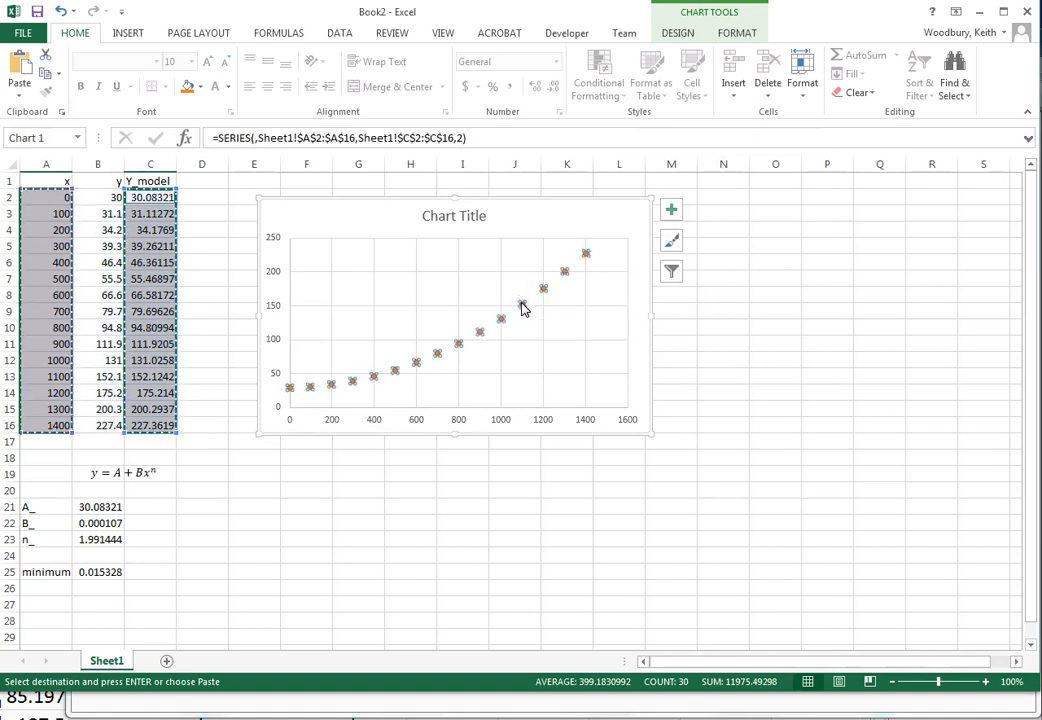
# Step: Format the Y_model series as a solid orange line with no markers
pyautogui.rightClick(521, 305)
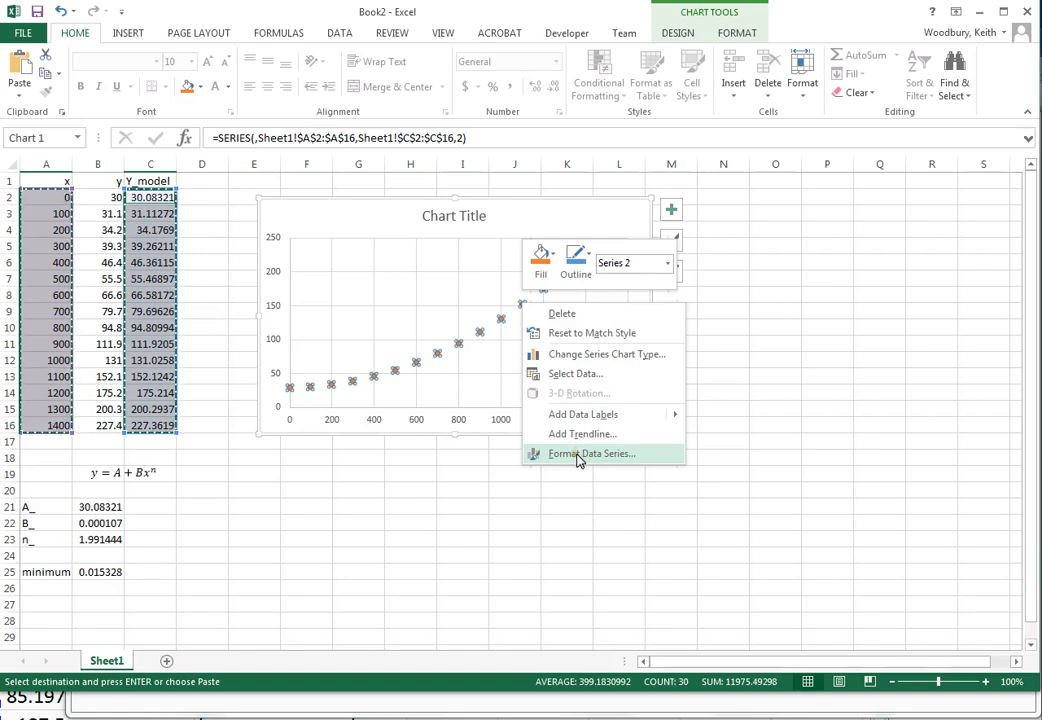
pyautogui.click(591, 453)
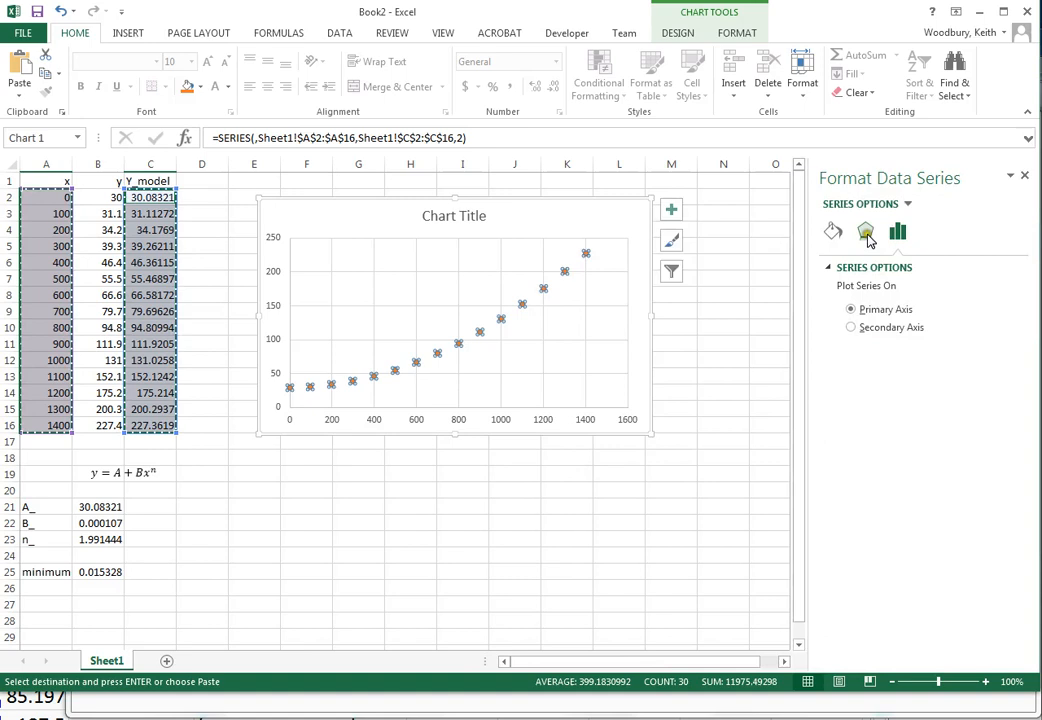
pyautogui.click(833, 231)
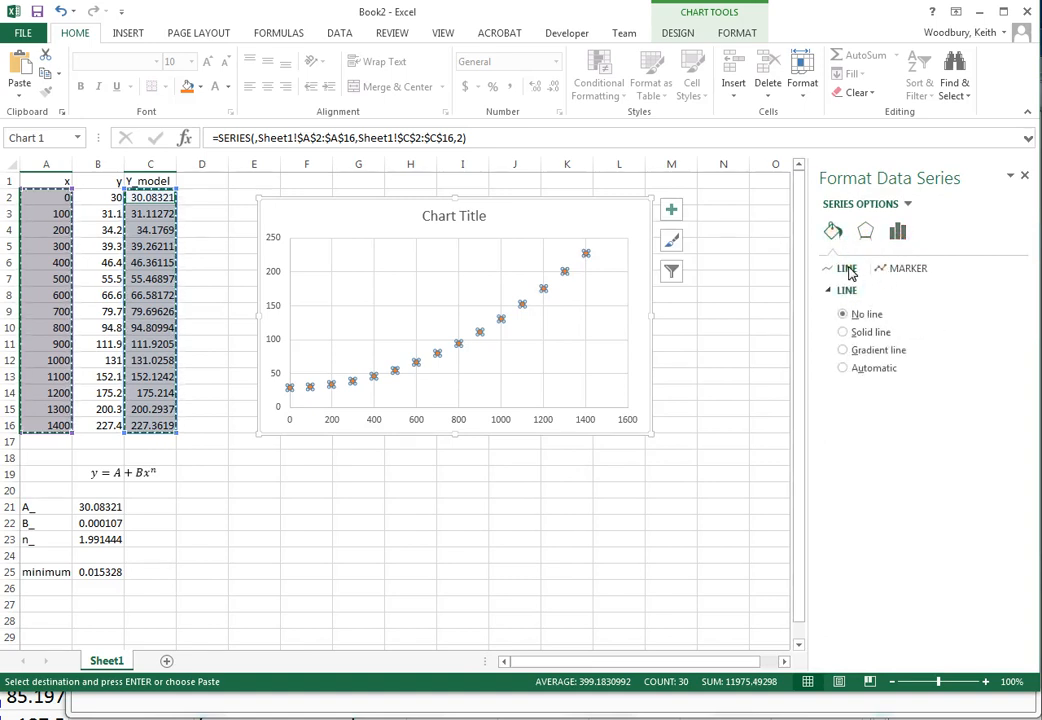
pyautogui.click(847, 289)
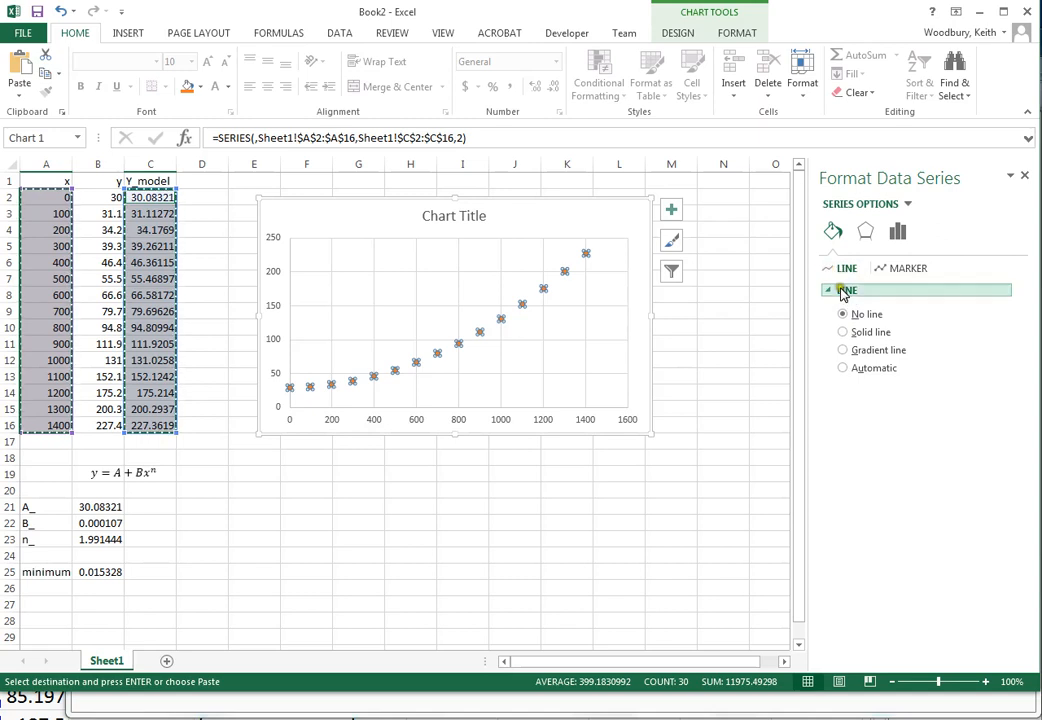
pyautogui.click(843, 331)
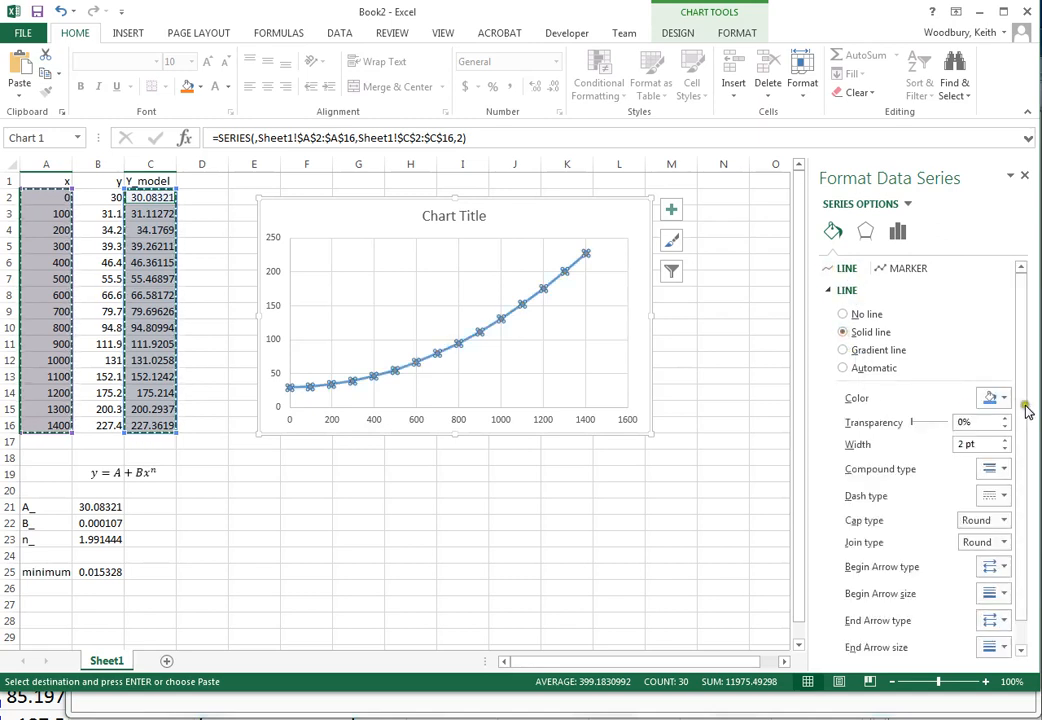
pyautogui.click(989, 398)
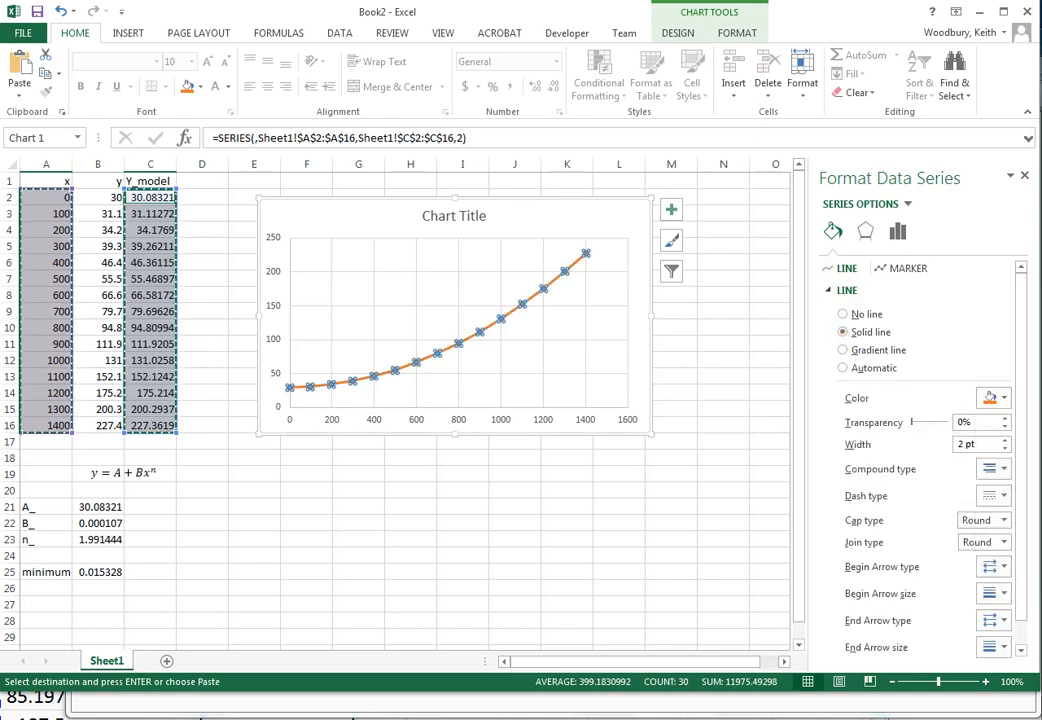
pyautogui.click(905, 268)
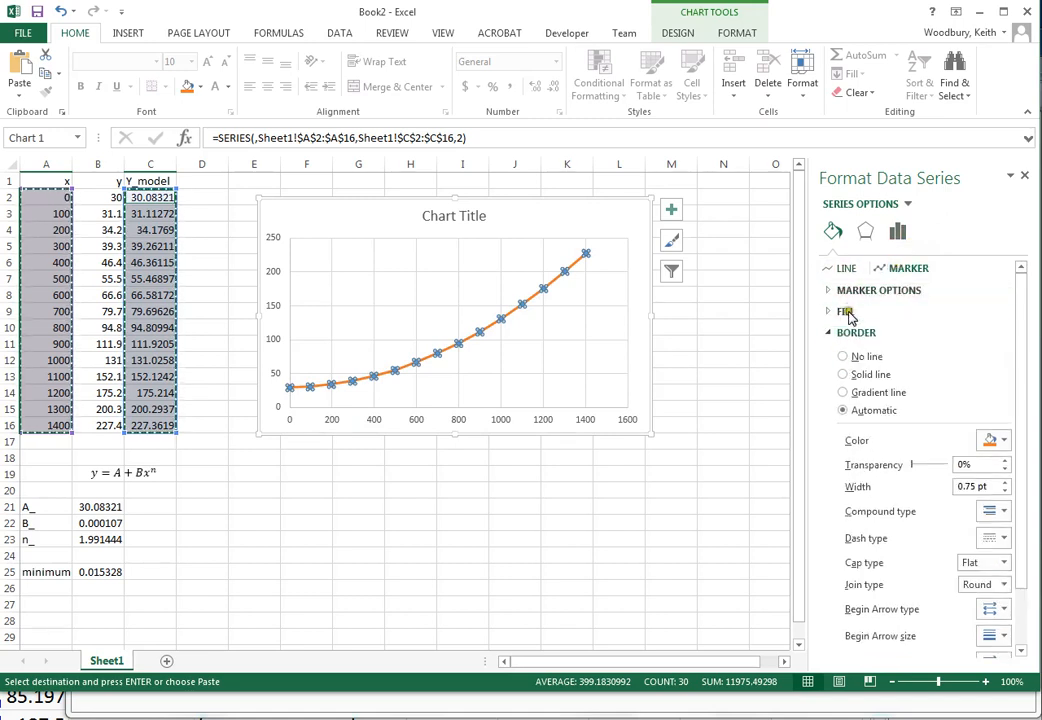
pyautogui.click(879, 290)
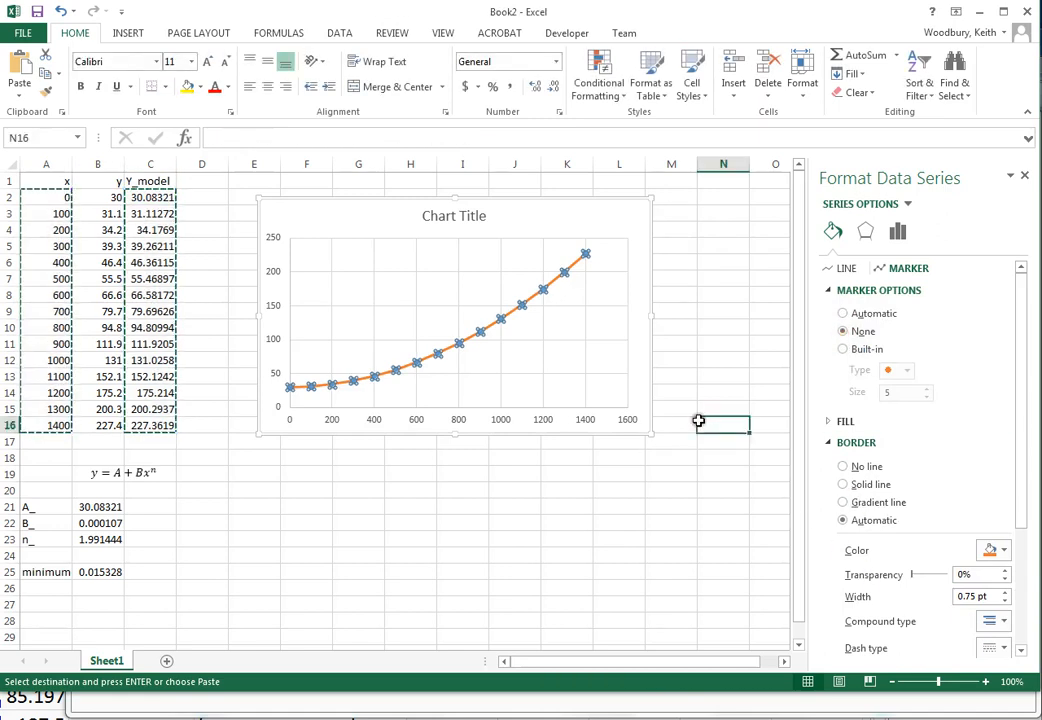
pyautogui.click(1024, 175)
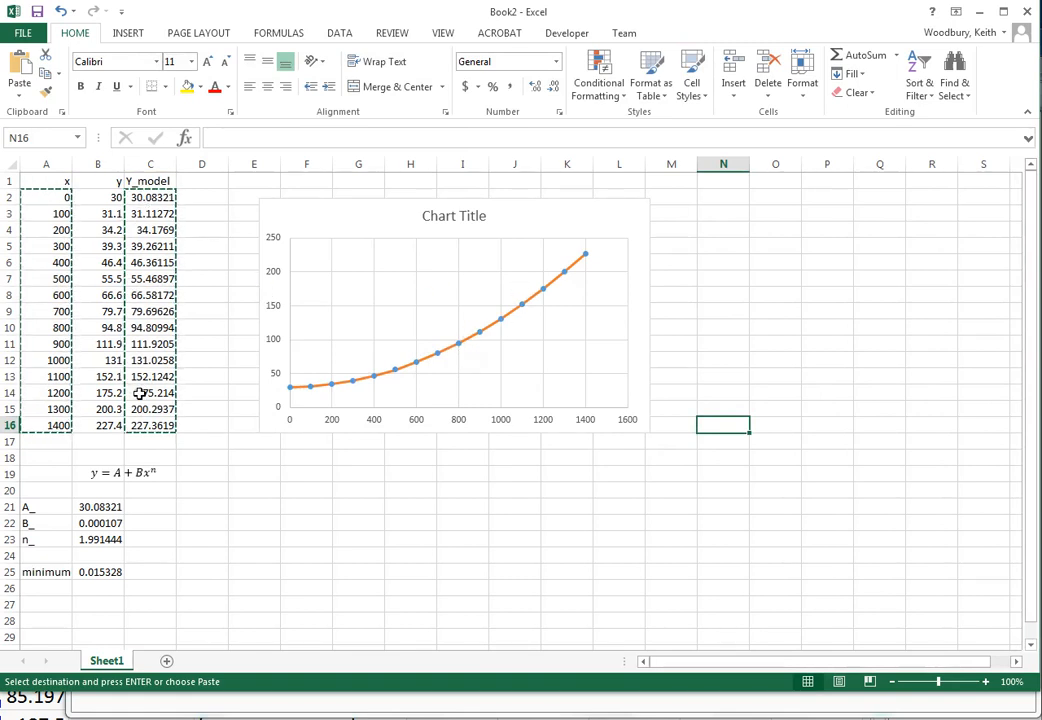
pyautogui.moveTo(505, 320)
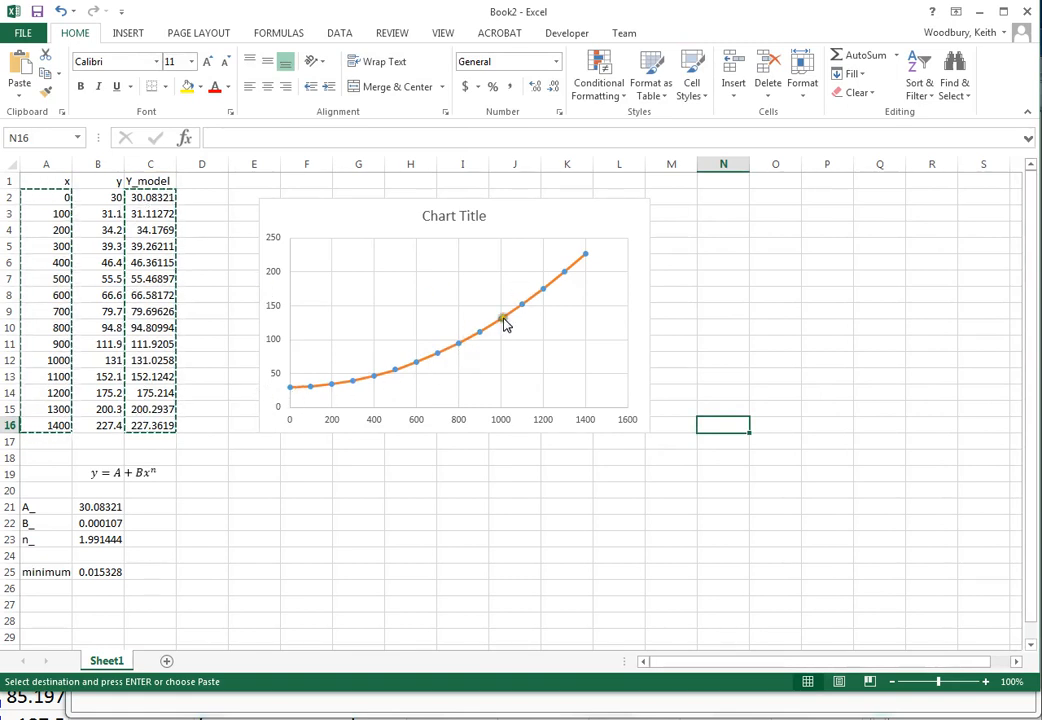